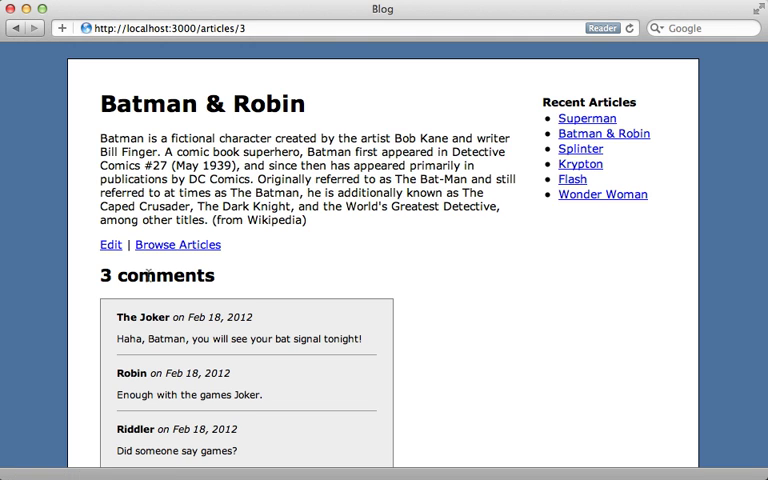
mouse_move(322, 390)
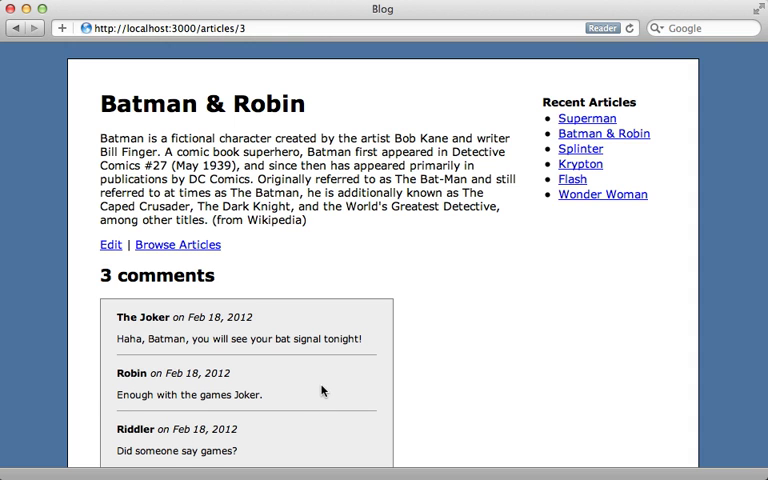
mouse_move(576, 221)
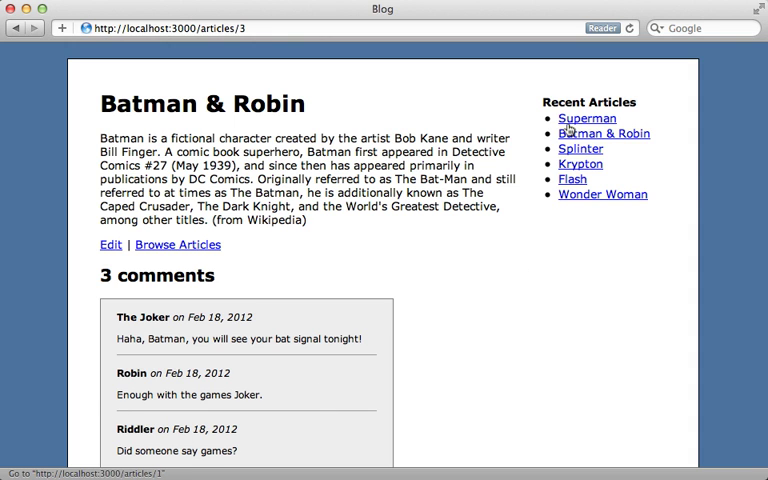
- Open the Superman article from the Recent Articles sidebar link
click(587, 118)
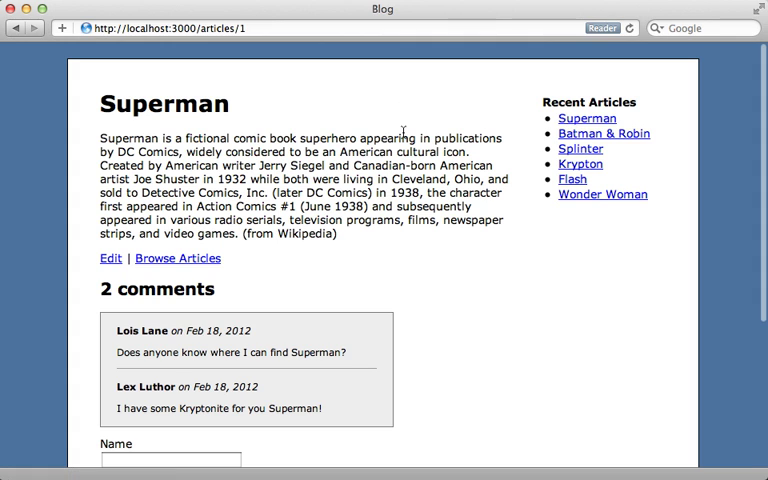
mouse_move(420, 249)
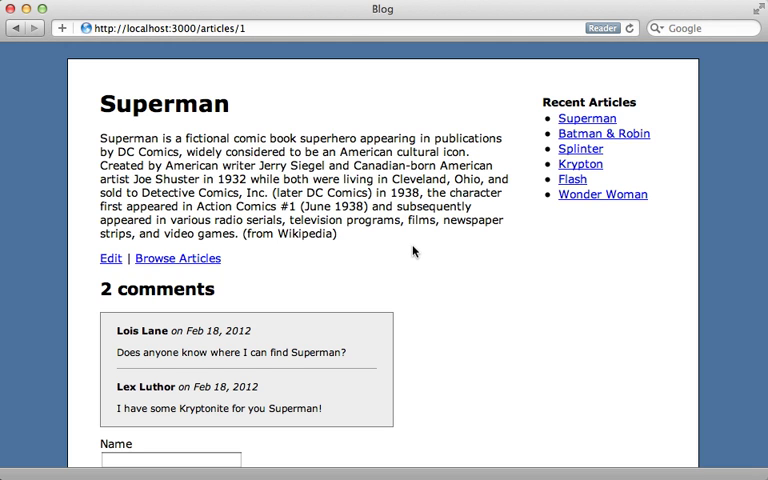
mouse_move(409, 251)
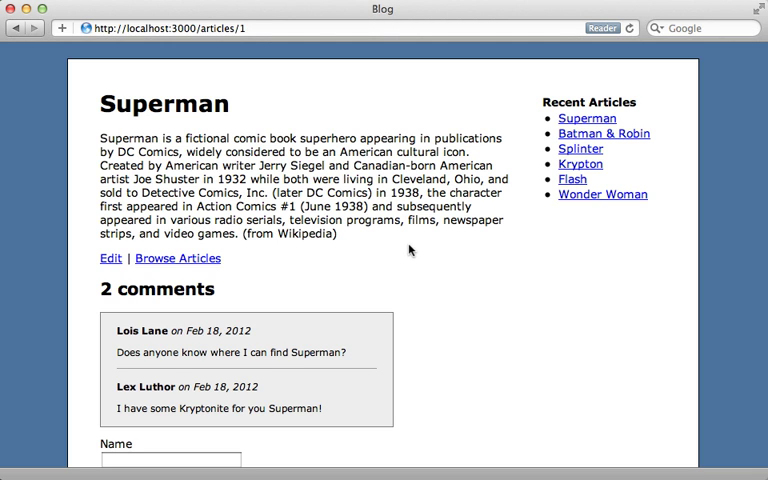
mouse_move(444, 254)
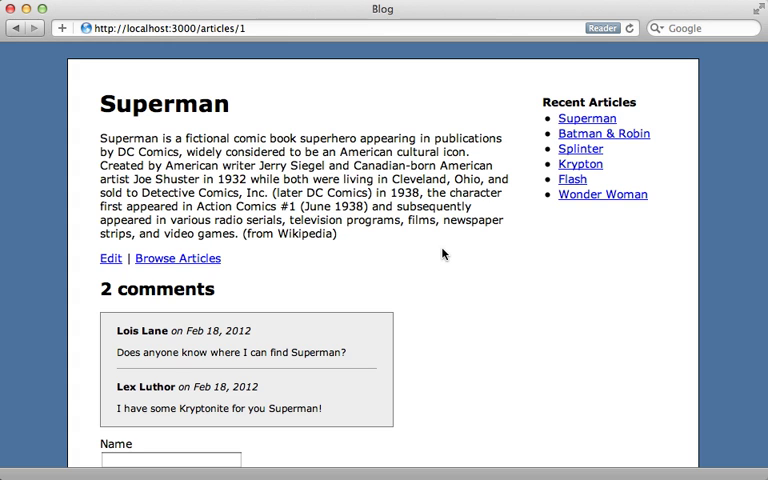
mouse_move(547, 203)
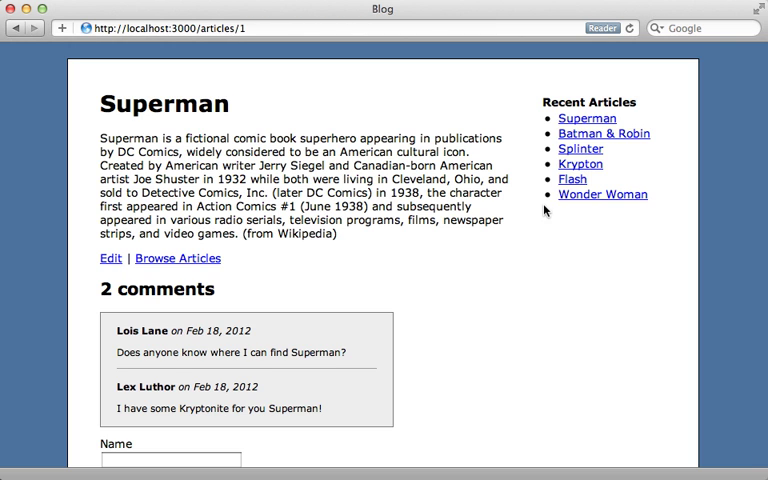
mouse_move(547, 223)
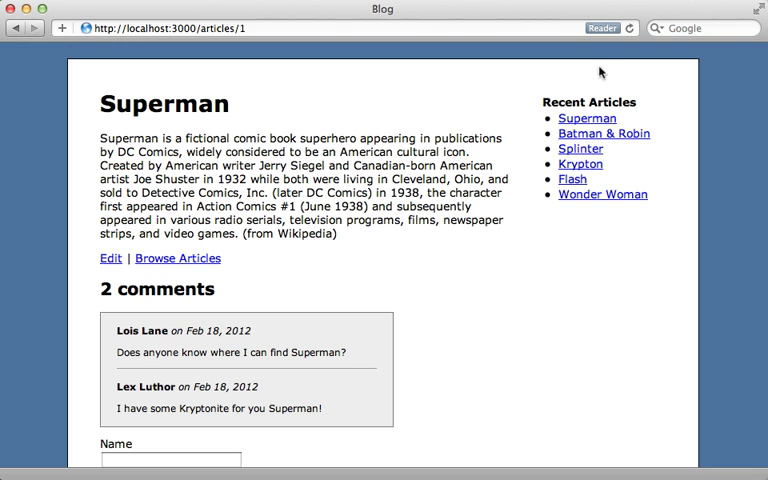
mouse_move(540, 220)
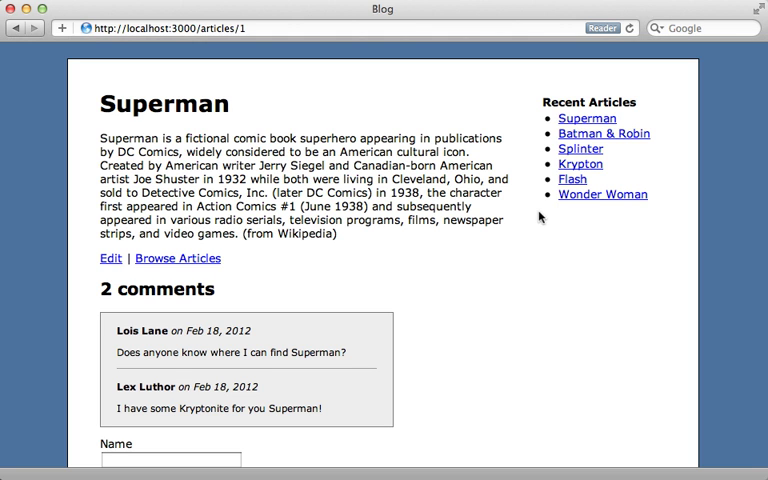
mouse_move(539, 215)
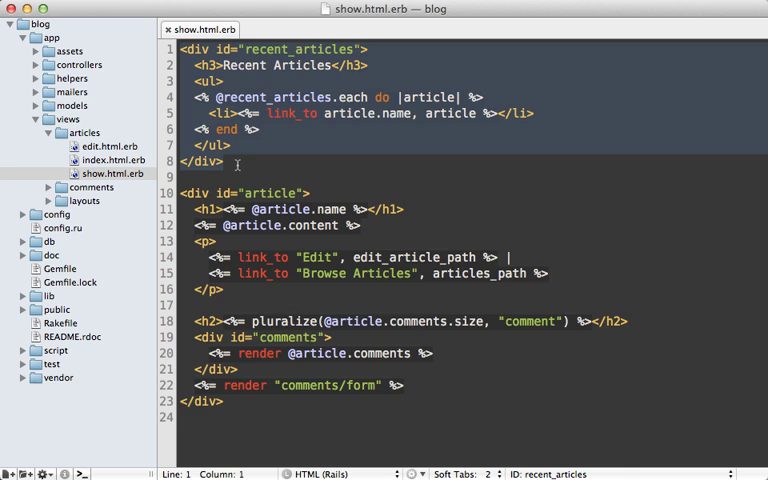
- Wrap the recent articles list in a cache block and set perform_caching to true in development.rb
text(<% cache %>)
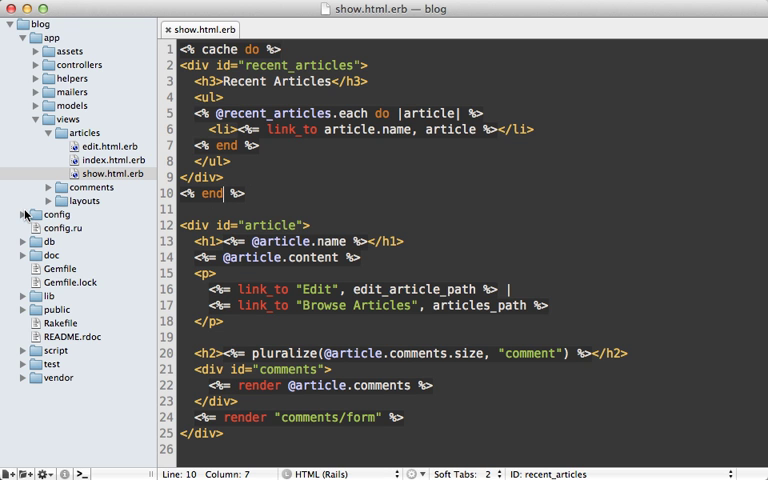
click(23, 214)
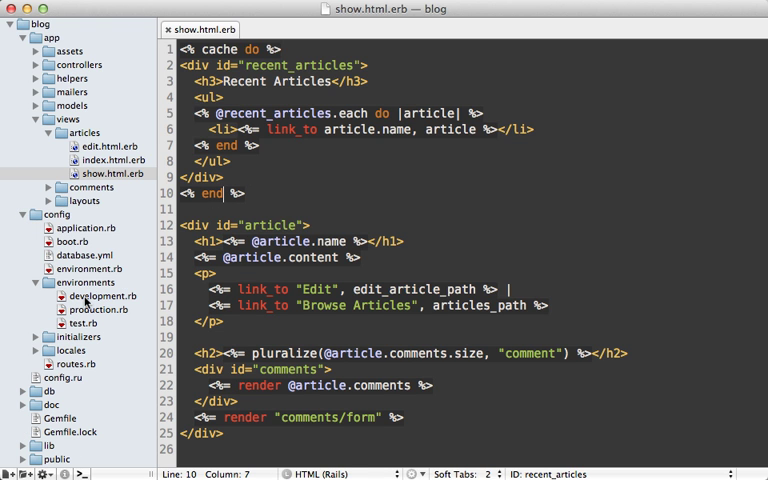
click(104, 296)
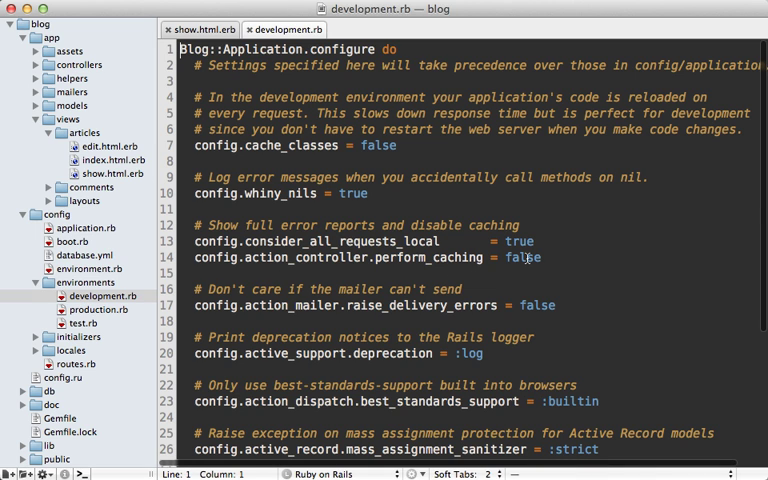
text(true)
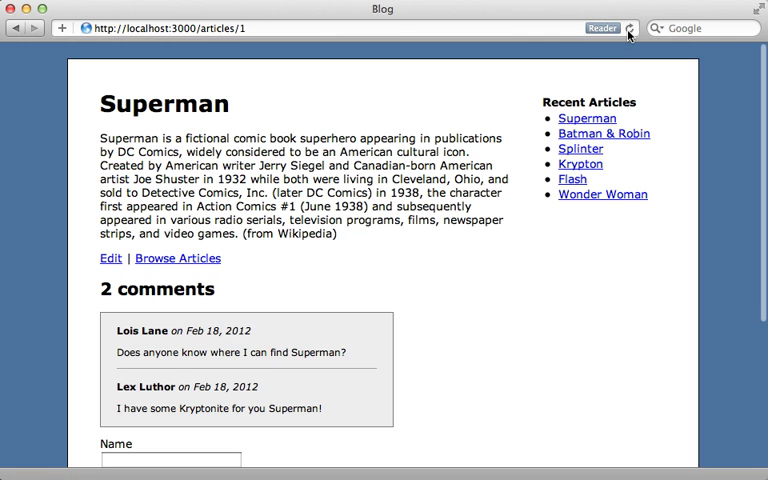
mouse_move(538, 192)
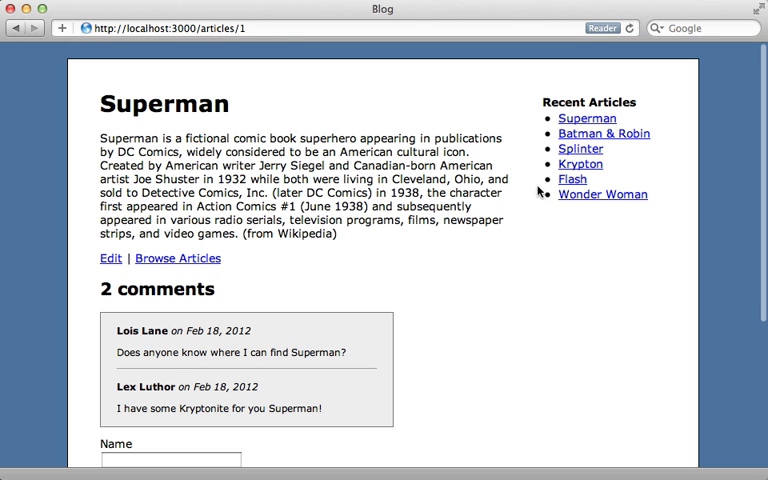
click(629, 27)
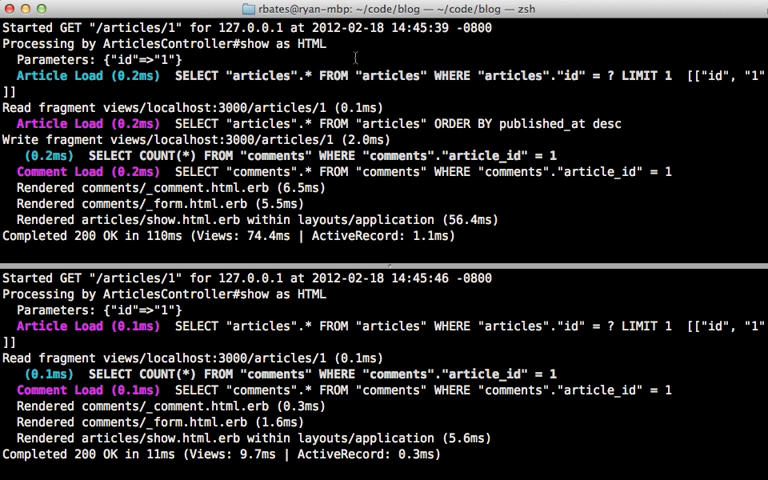
mouse_move(155, 173)
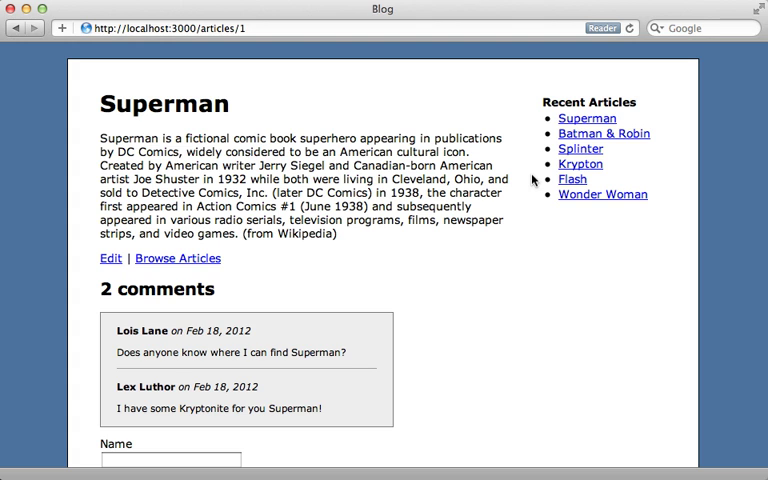
mouse_move(536, 180)
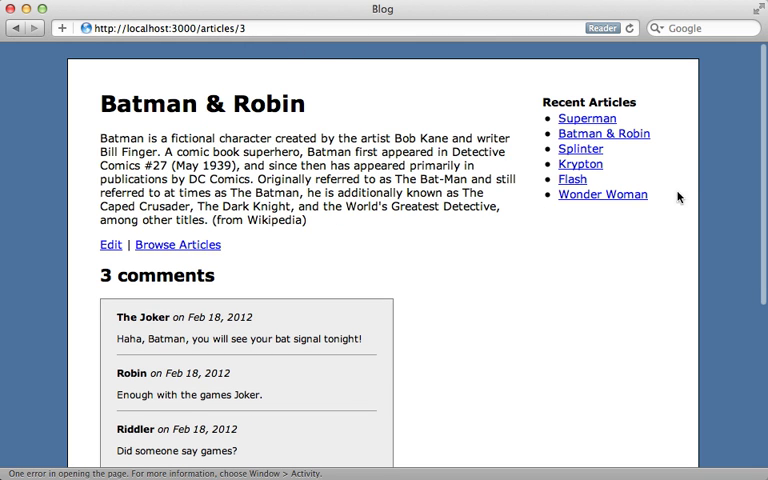
mouse_move(528, 104)
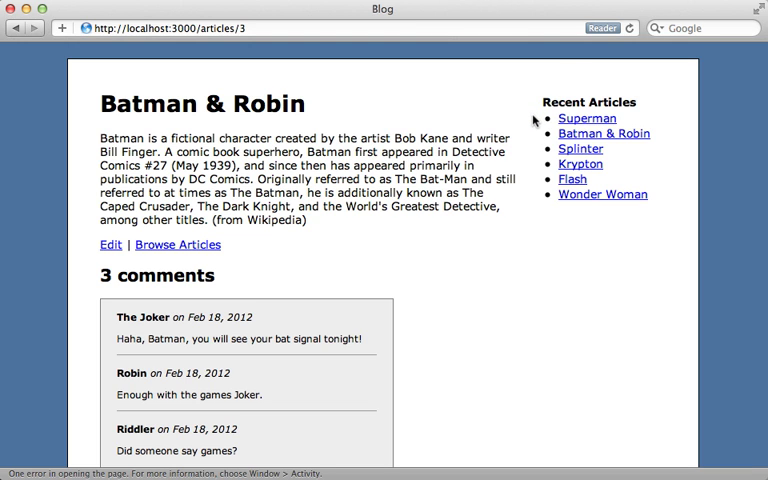
mouse_move(533, 201)
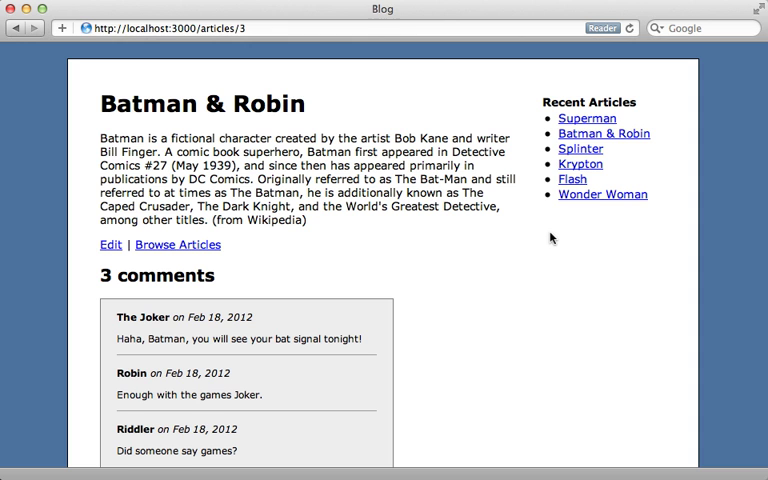
- Navigate via Superman to the Batman & Robin article and open its edit form
click(587, 118)
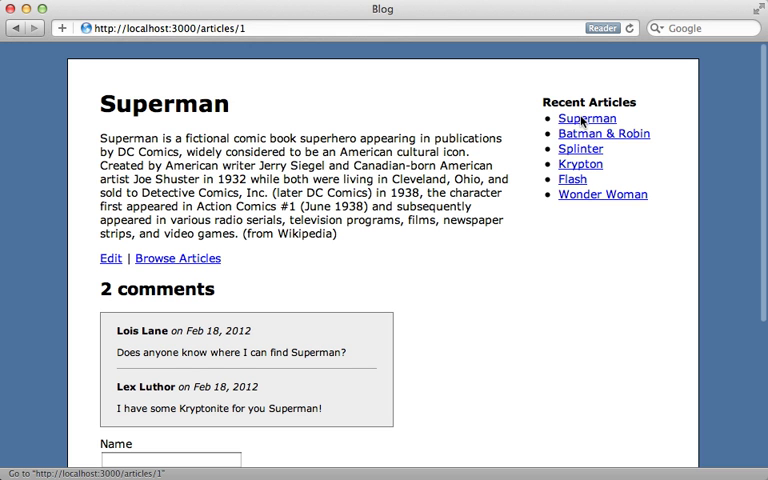
click(604, 133)
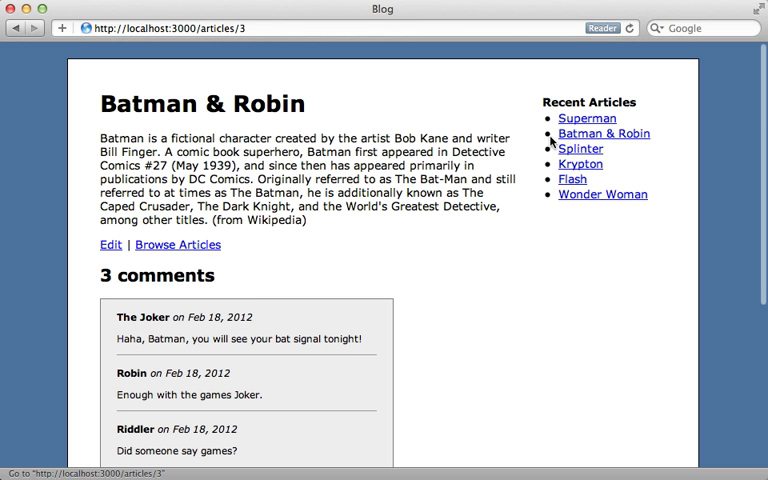
mouse_move(392, 243)
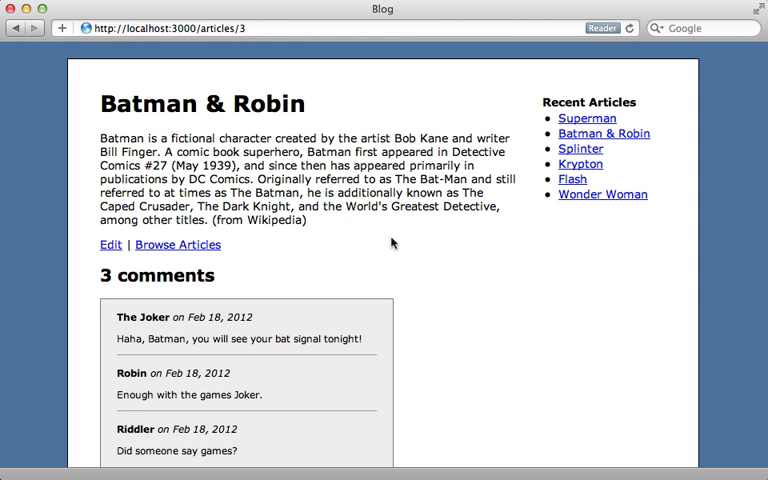
mouse_move(110, 246)
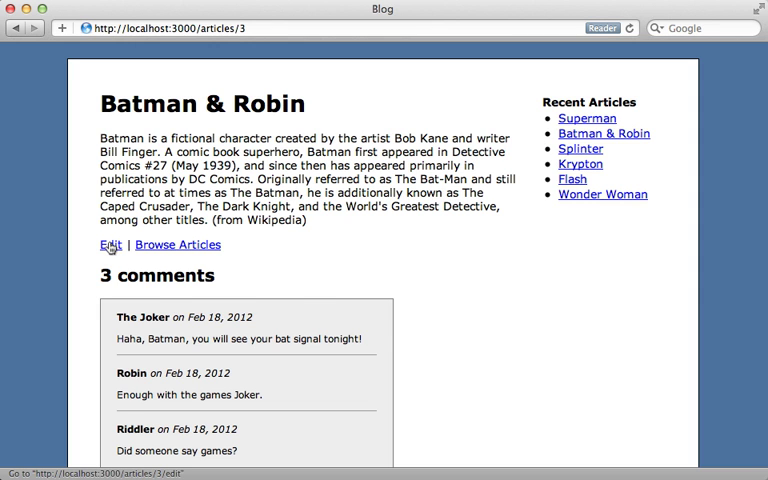
click(110, 244)
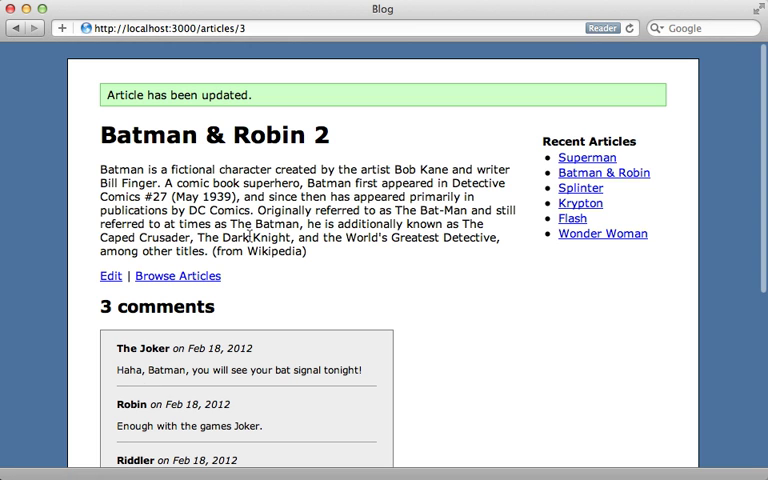
mouse_move(534, 216)
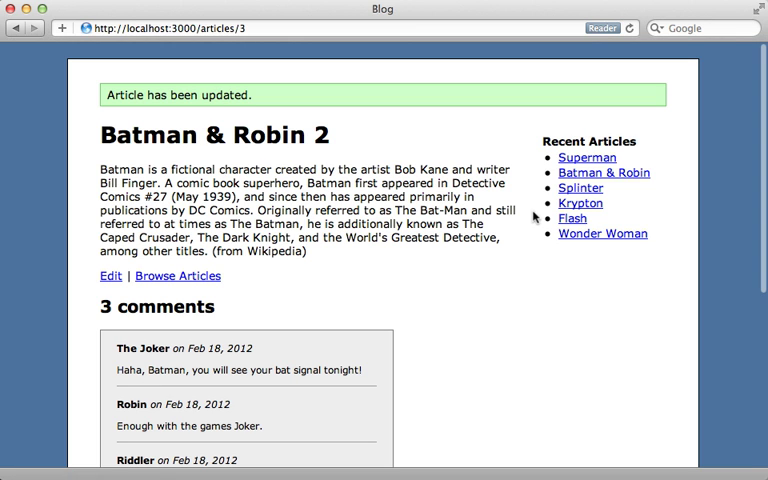
mouse_move(605, 178)
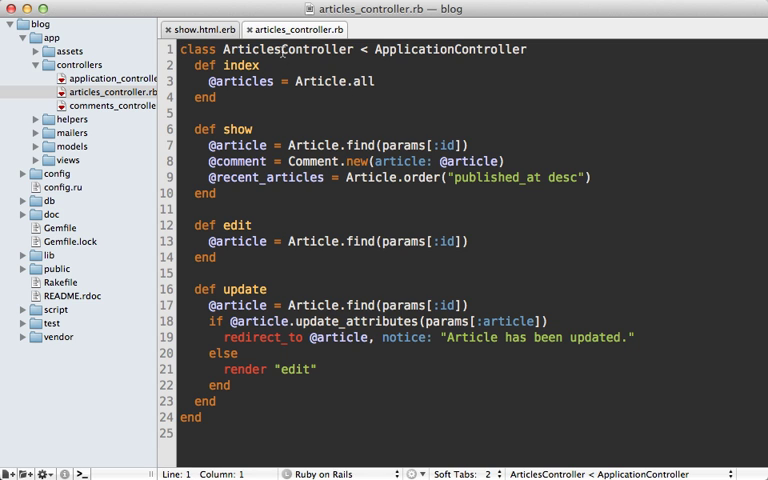
- Type expire_fragment("") above redirect_to in the update action of articles_controller.rb
double_click(287, 49)
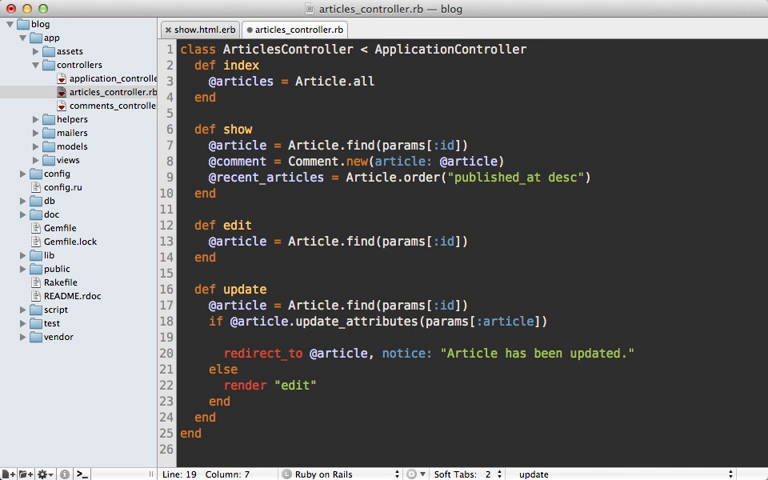
text(expire_f)
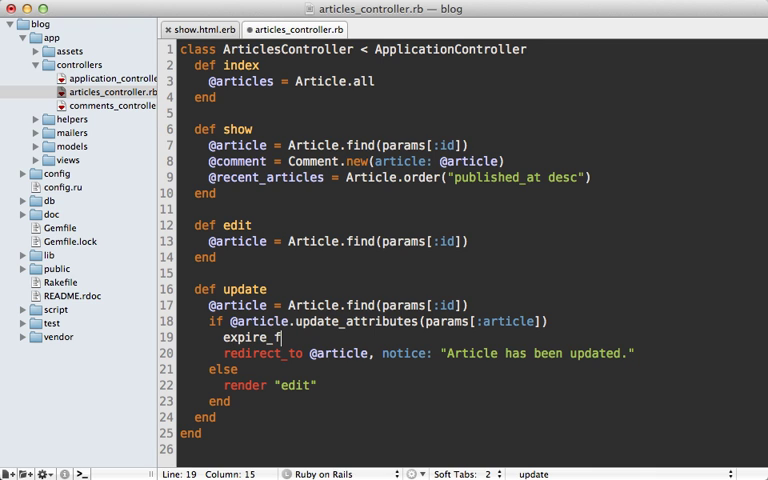
text(ragment(""))
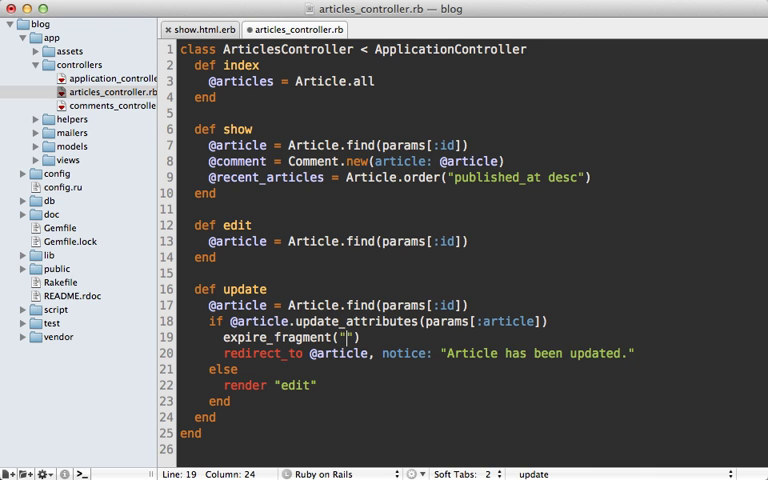
text(re)
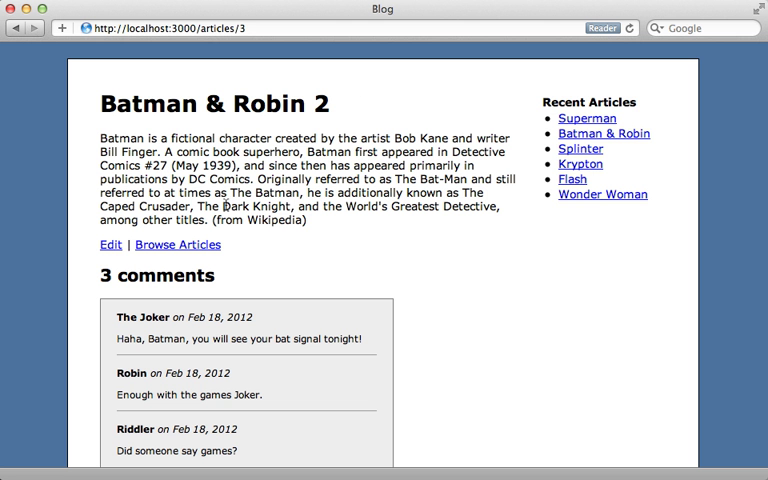
- Change the article name to 'Batman & Robin 3' and submit Update Article
click(110, 244)
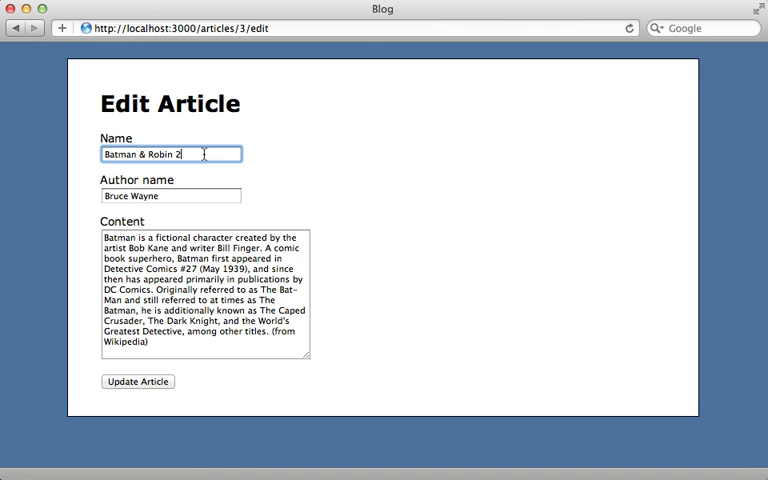
click(137, 381)
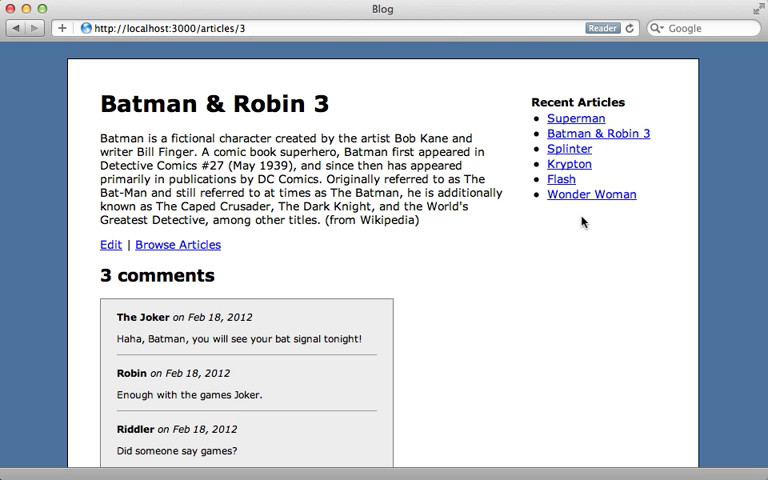
mouse_move(455, 248)
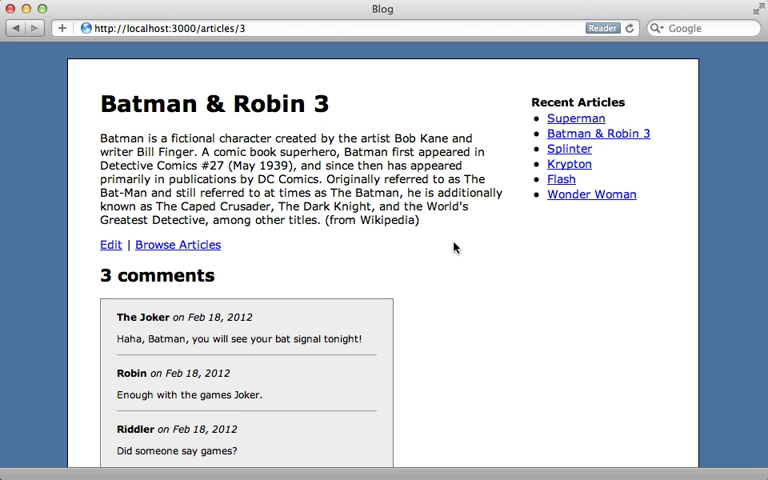
mouse_move(450, 252)
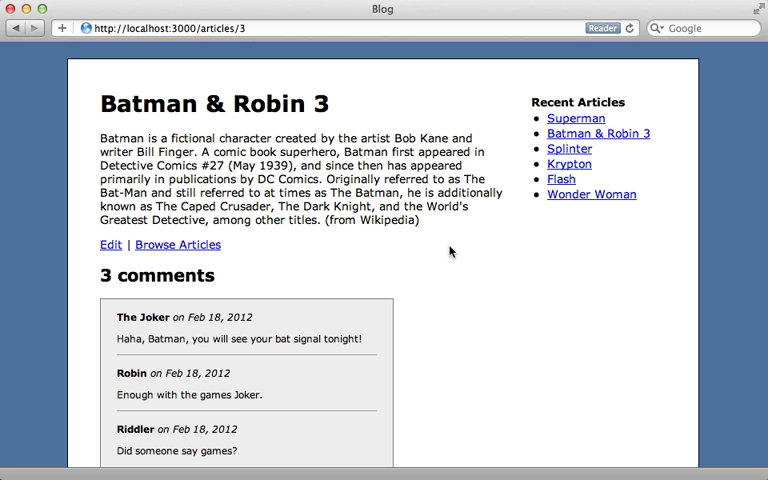
mouse_move(460, 249)
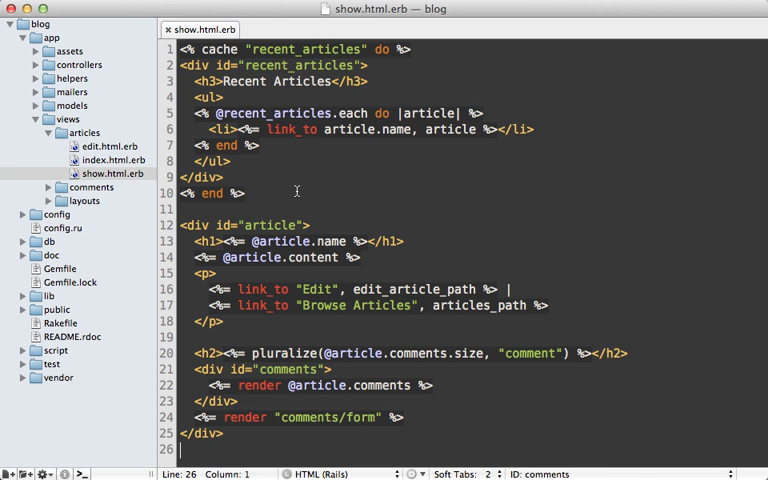
mouse_move(190, 228)
text(<% cache do %>)
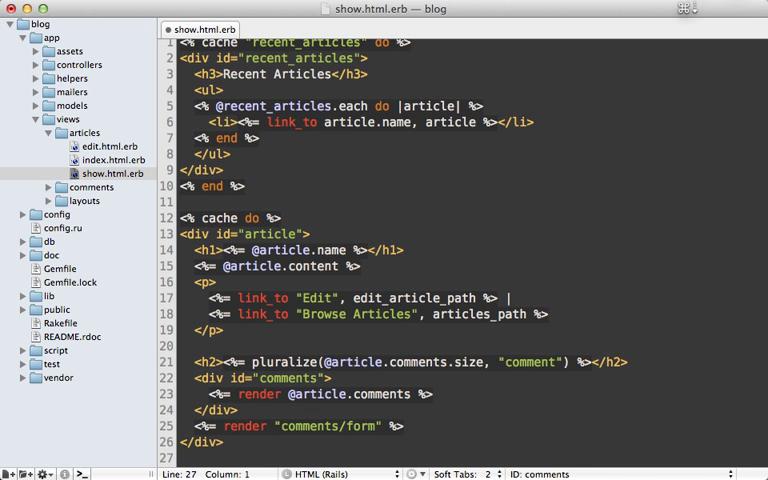
text(<% end %>)
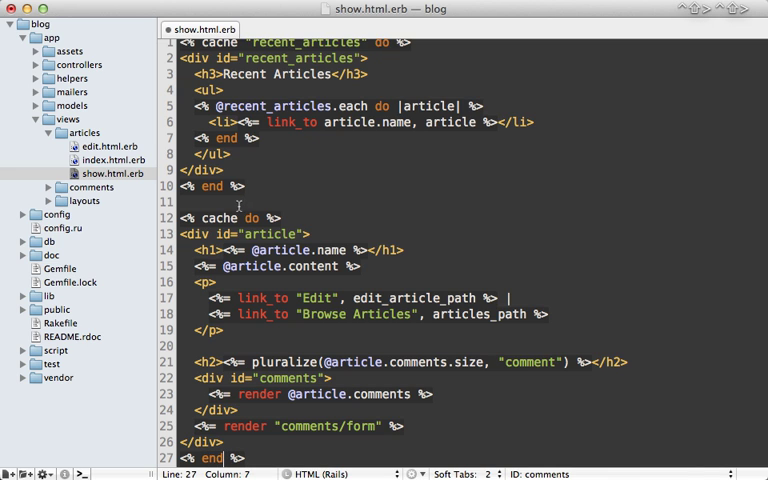
click(240, 217)
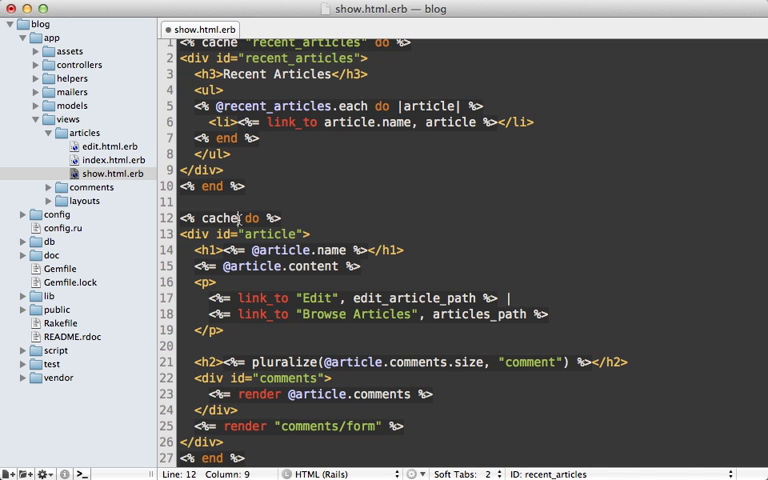
text(@article)
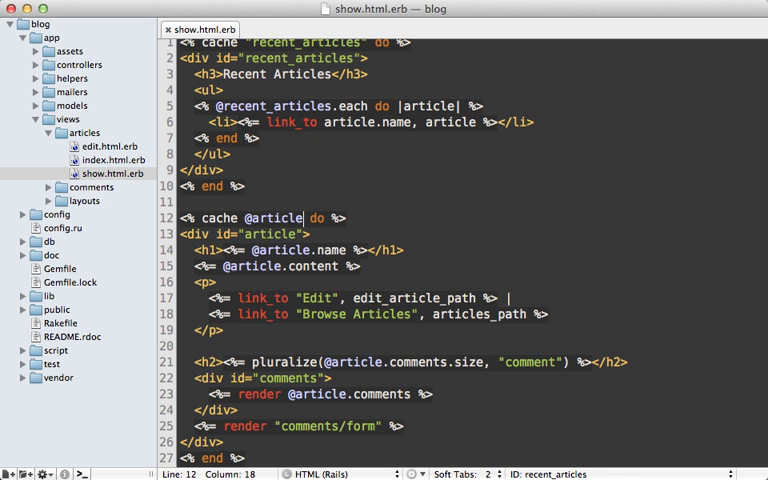
text(.cache_ke)
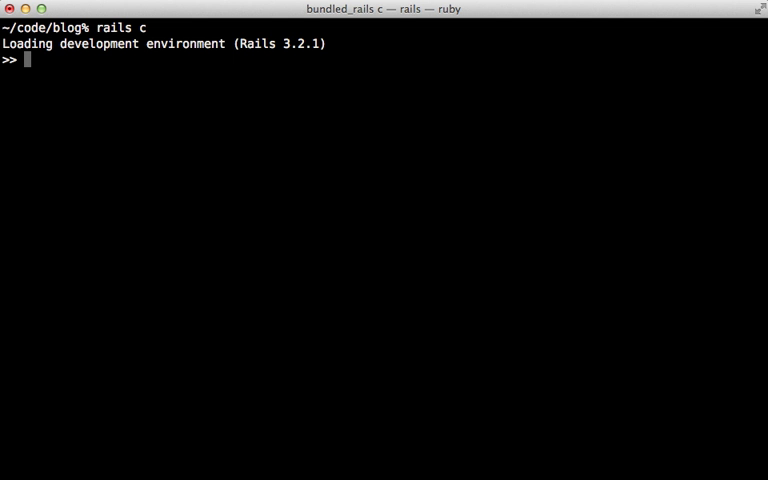
- In the Rails console, load Article.first, check its cache_key, touch it, and recheck the key
text(a = Article.first)
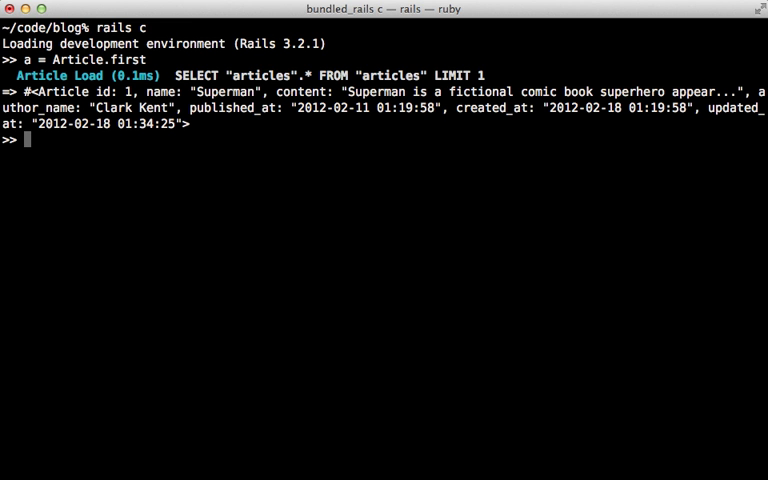
text(.cache_key)
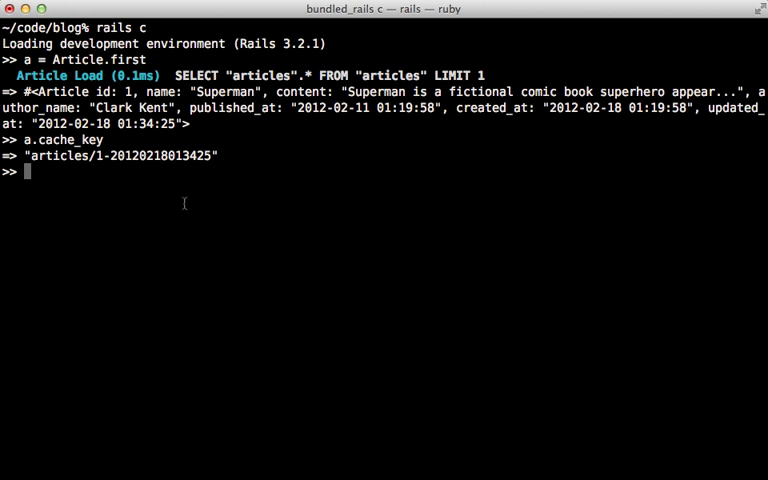
double_click(58, 155)
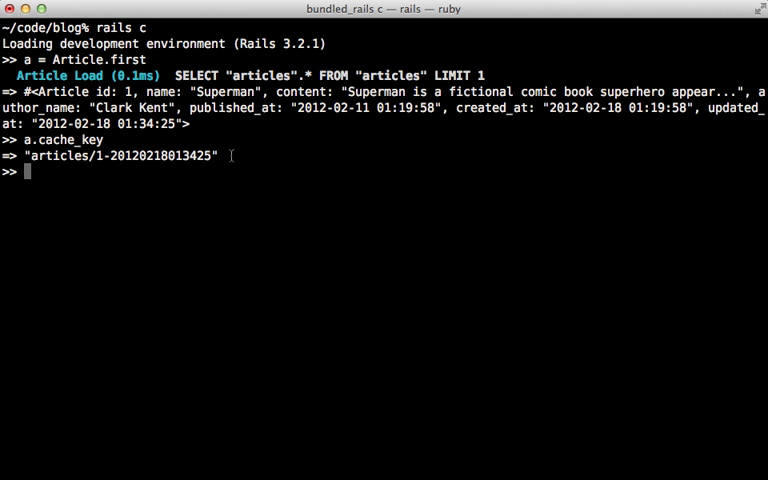
text(a.touch)
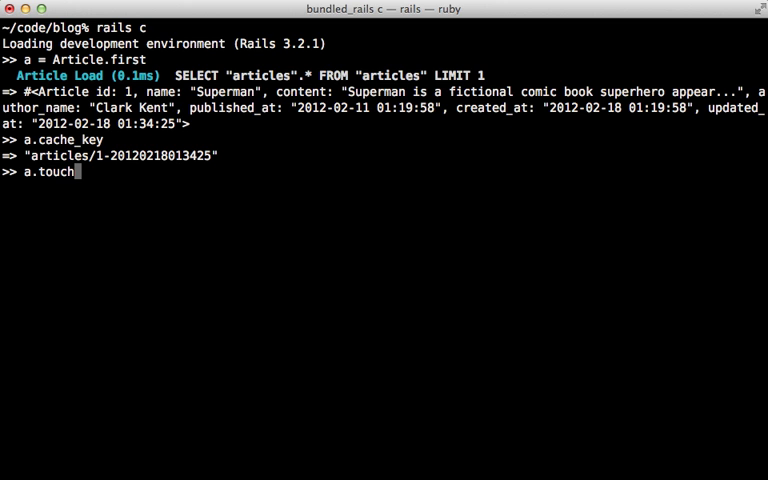
text(a.cache_key)
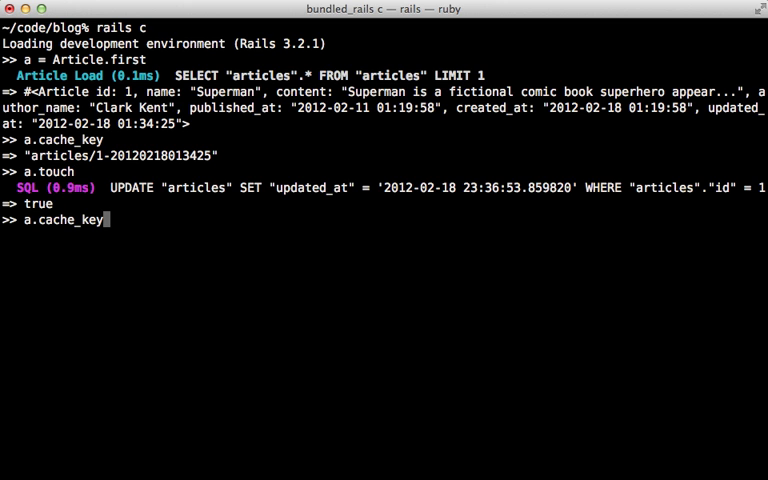
key(Return)
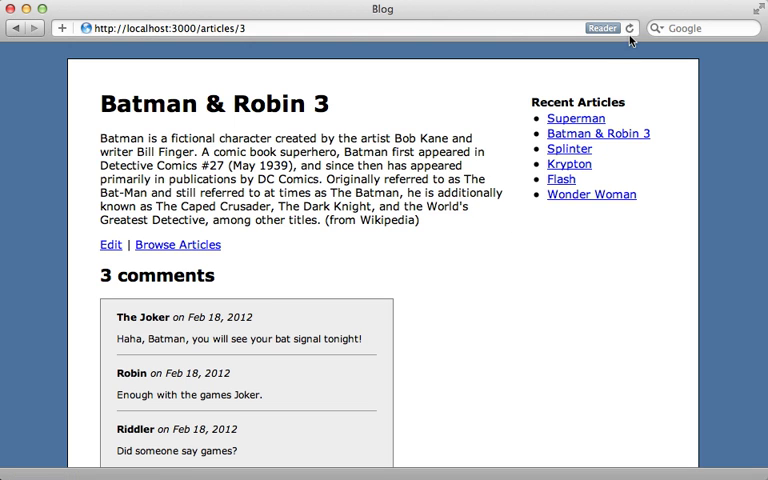
mouse_move(478, 114)
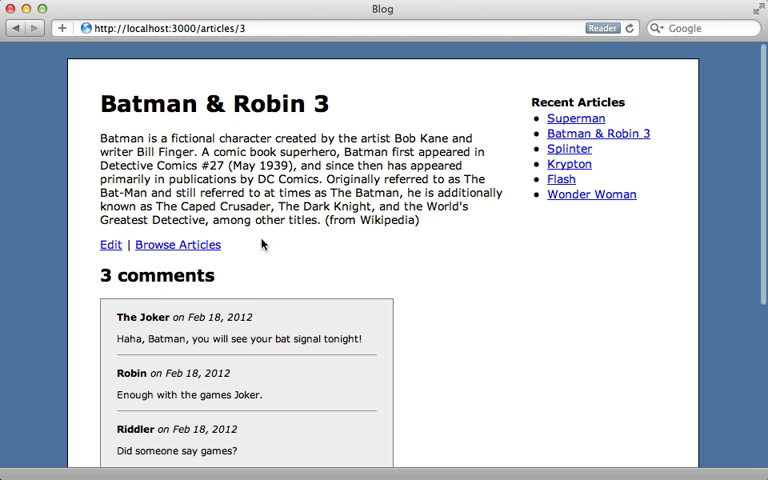
- Change the article name to 'Batman & Robin 4' and save it with Update Article
click(110, 244)
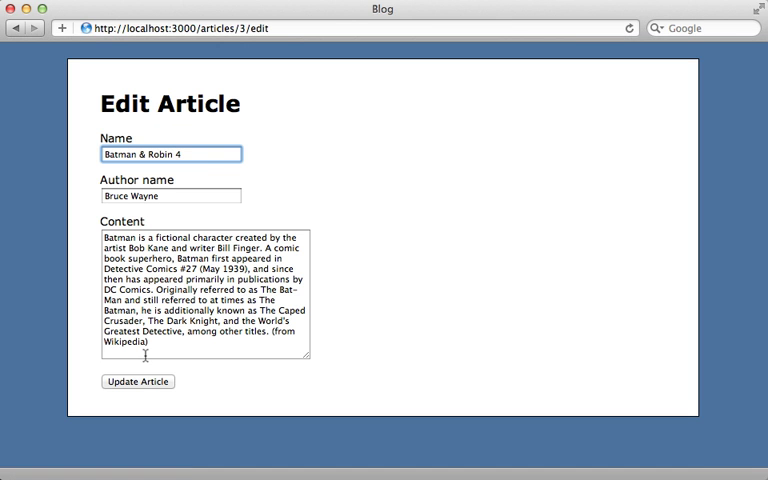
click(137, 381)
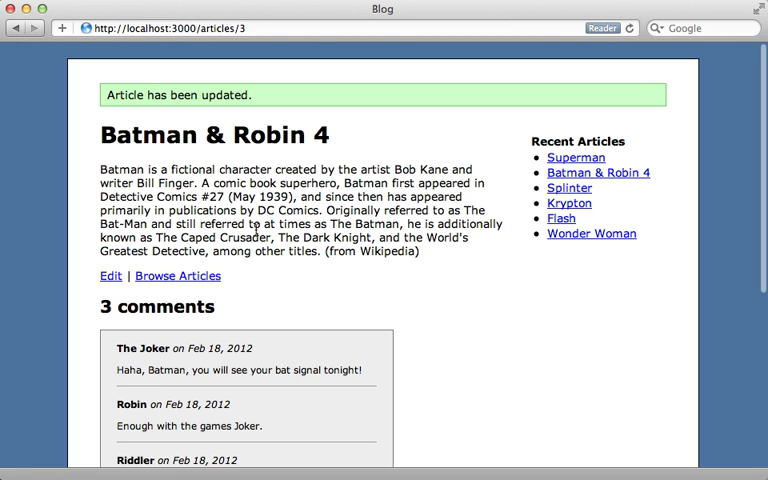
mouse_move(288, 294)
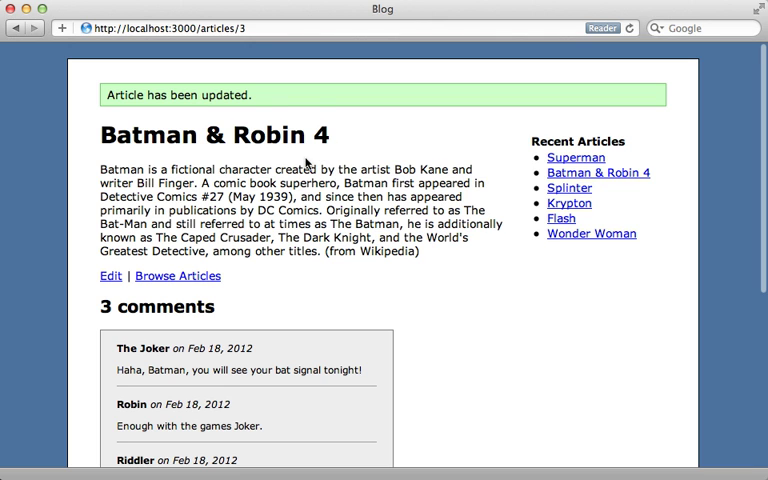
mouse_move(348, 148)
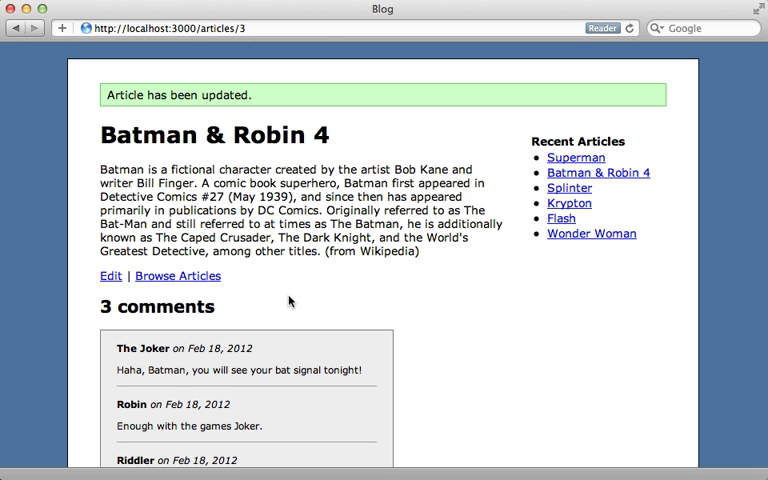
mouse_move(304, 387)
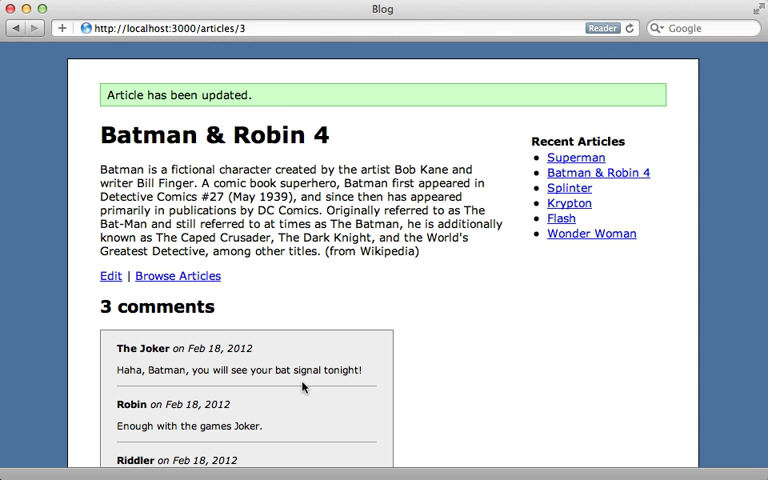
- Submit a new comment on the Batman & Robin 4 article and review the comment list
scroll(down, 3)
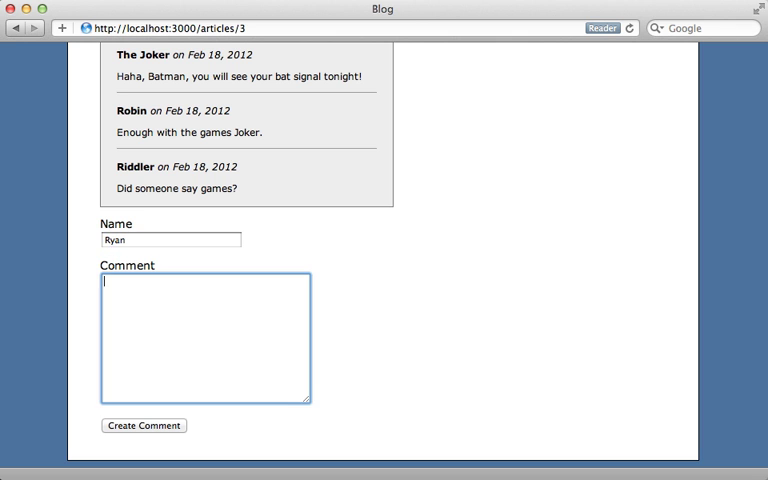
click(143, 425)
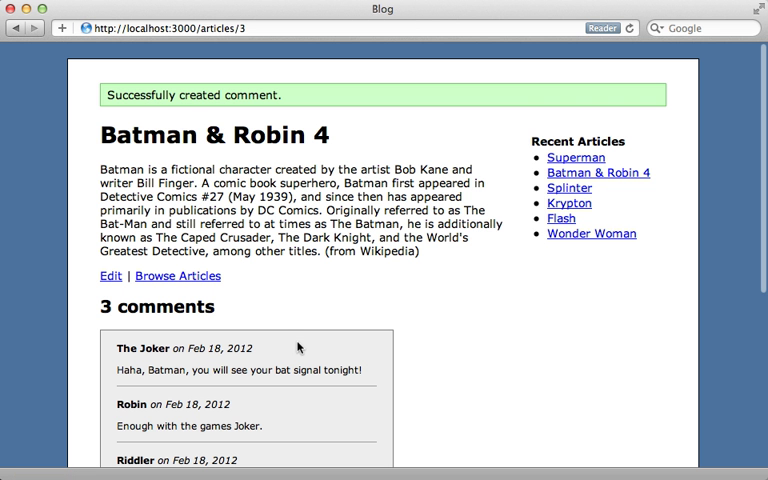
scroll(down, 3)
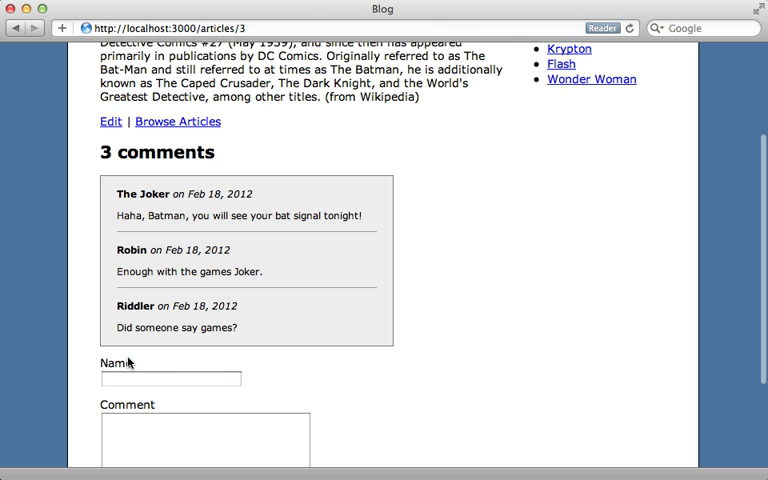
mouse_move(164, 351)
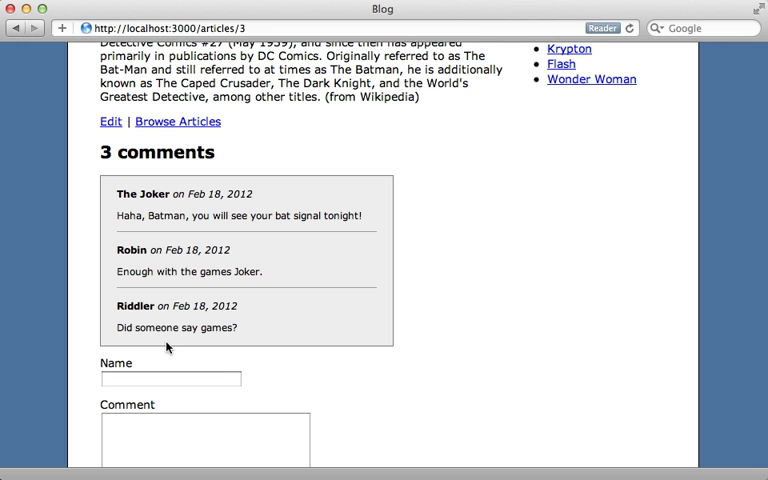
mouse_move(207, 344)
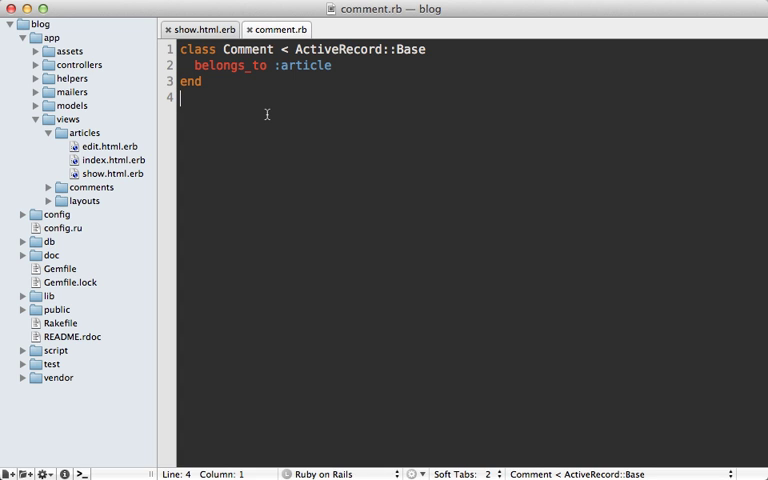
- Append ', touch: true' to the belongs_to :article line in comment.rb
double_click(228, 65)
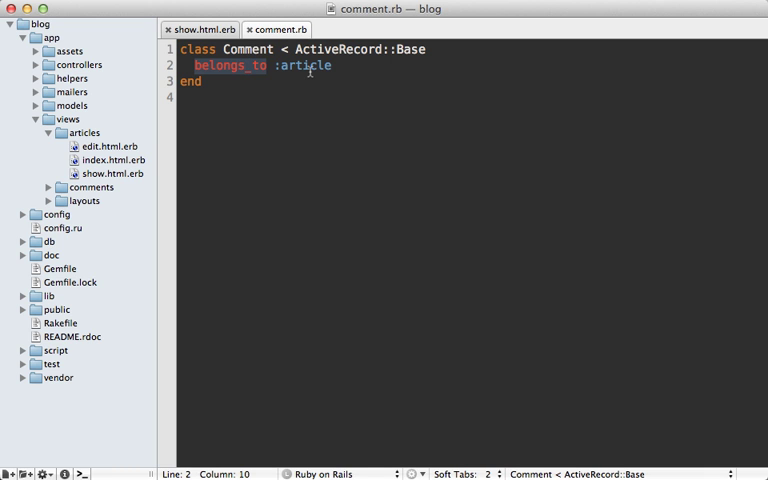
text(,)
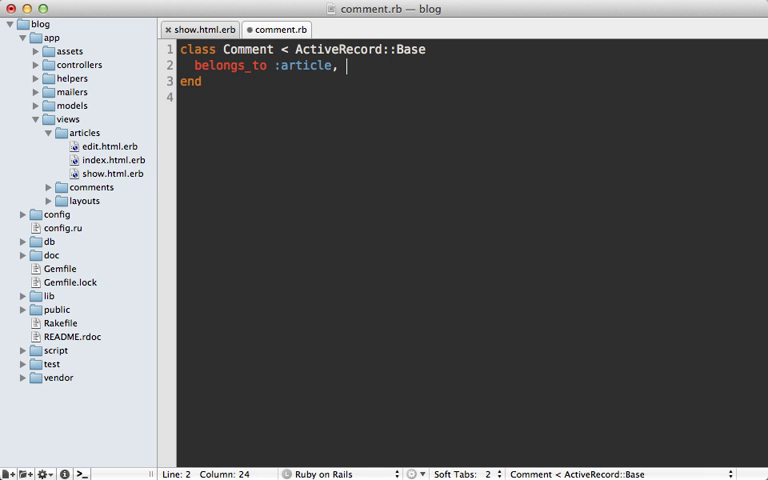
text(touch: true)
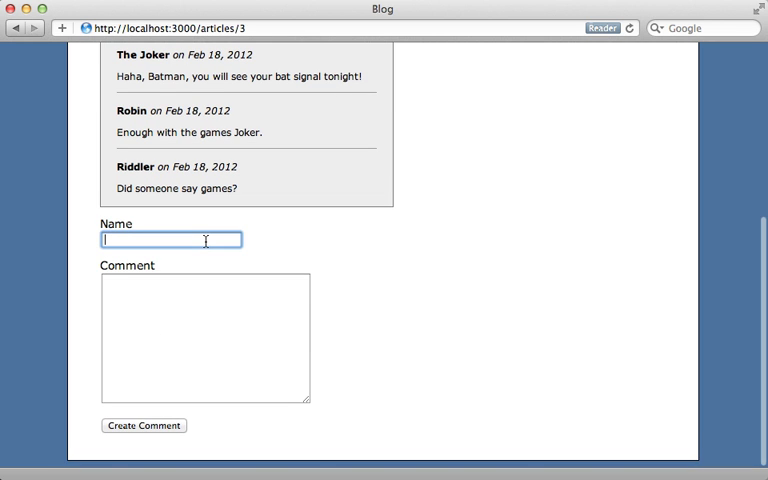
- Post the comment 'Test 2' and scroll down to see all five comments
text(Test 2)
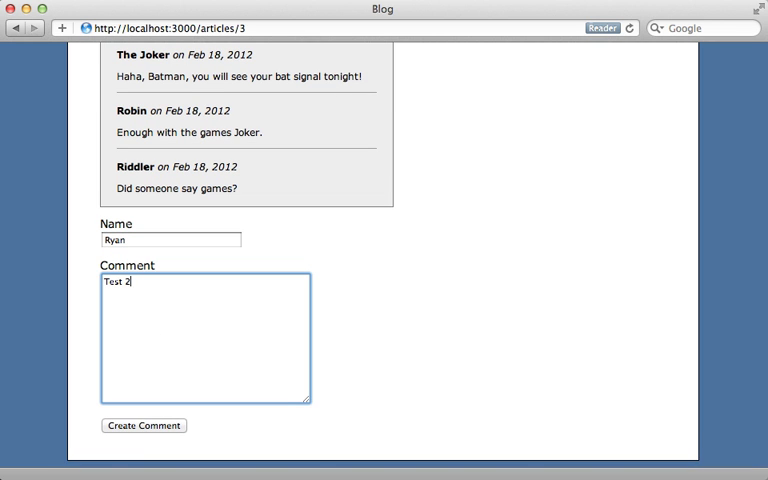
click(143, 425)
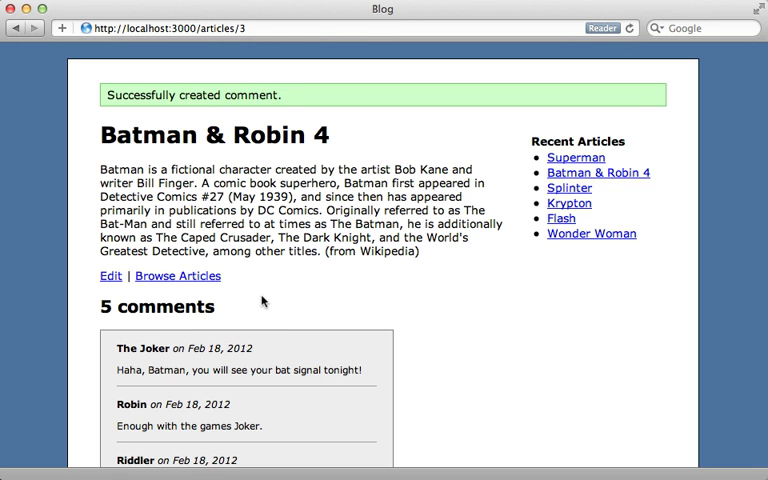
mouse_move(267, 291)
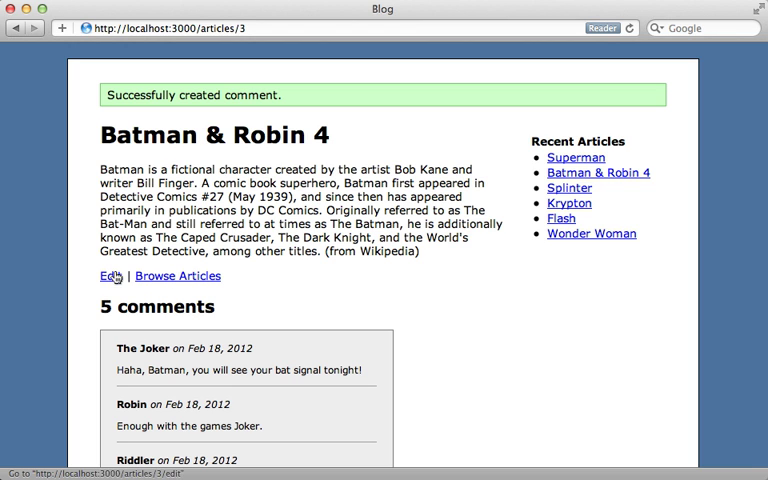
scroll(down, 3)
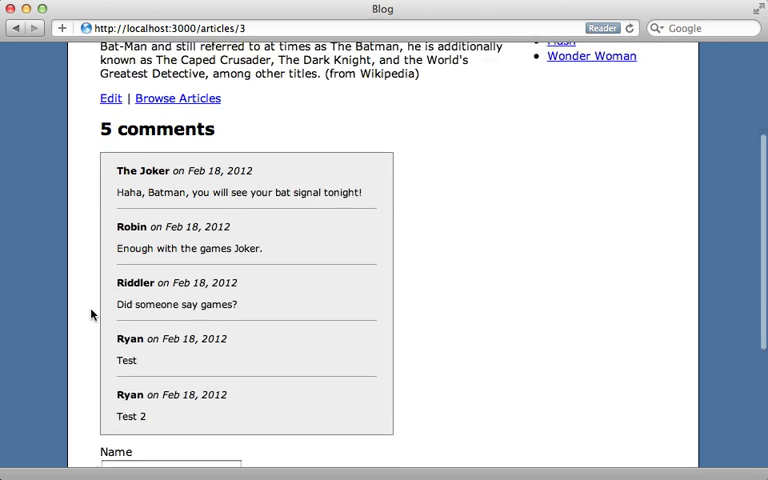
scroll(down, 3)
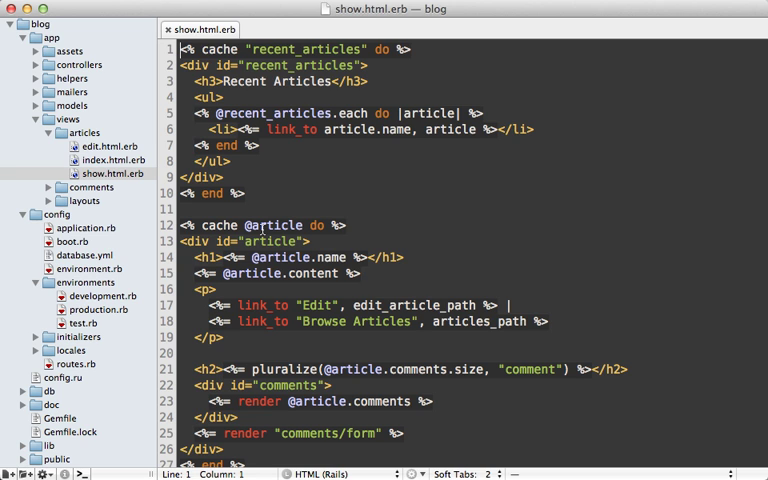
- Wrap each recent-article li in a <% cache ["recent", article] do %> ... <% end %> block
double_click(281, 225)
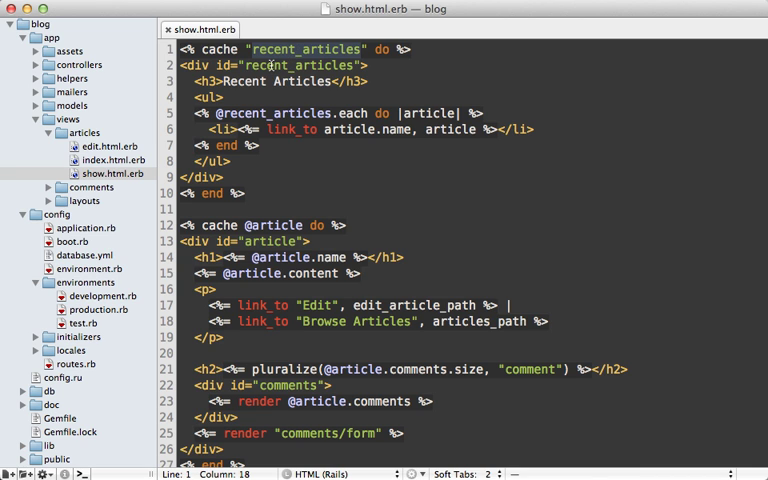
mouse_move(251, 139)
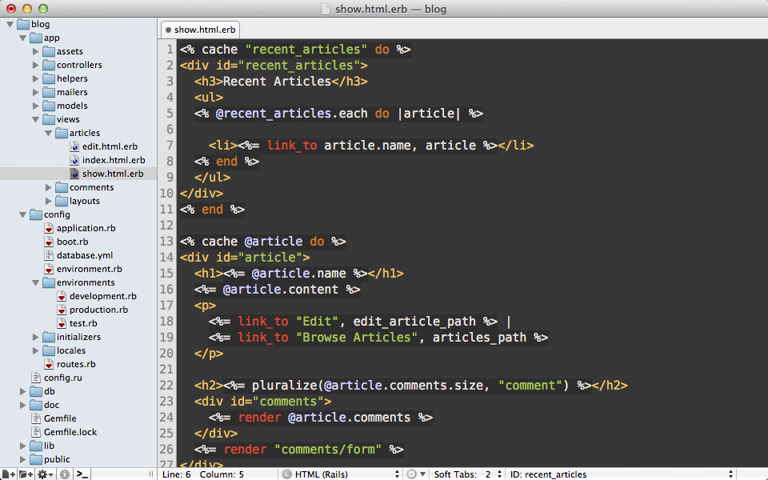
text(<% cache %>)
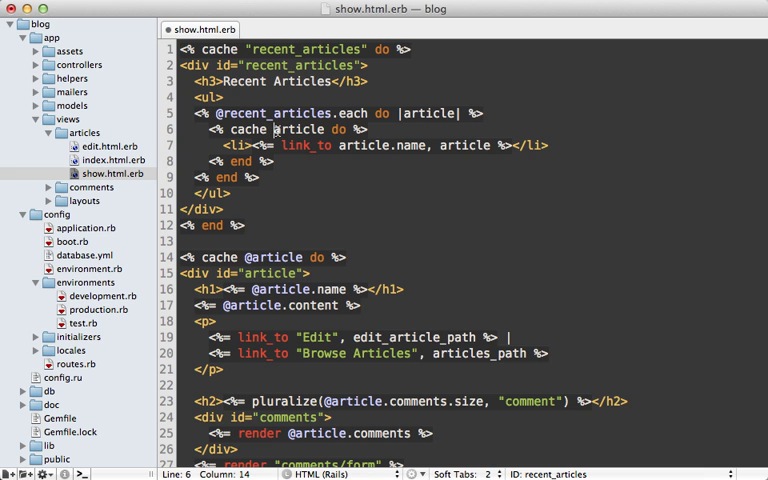
mouse_move(289, 166)
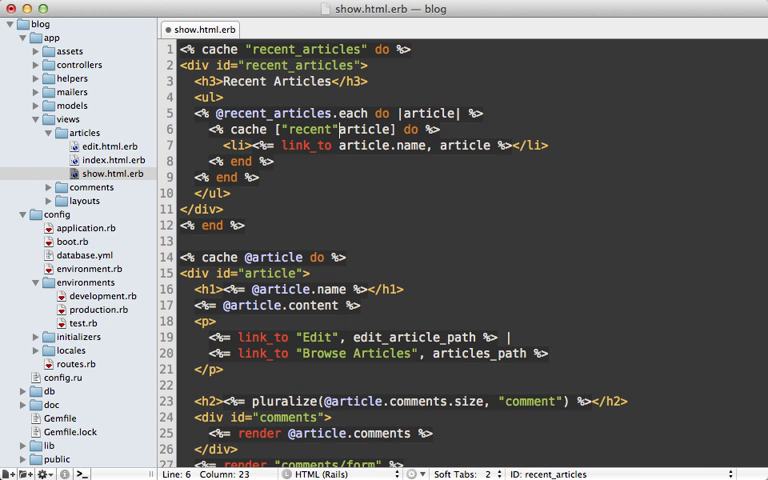
text(",)
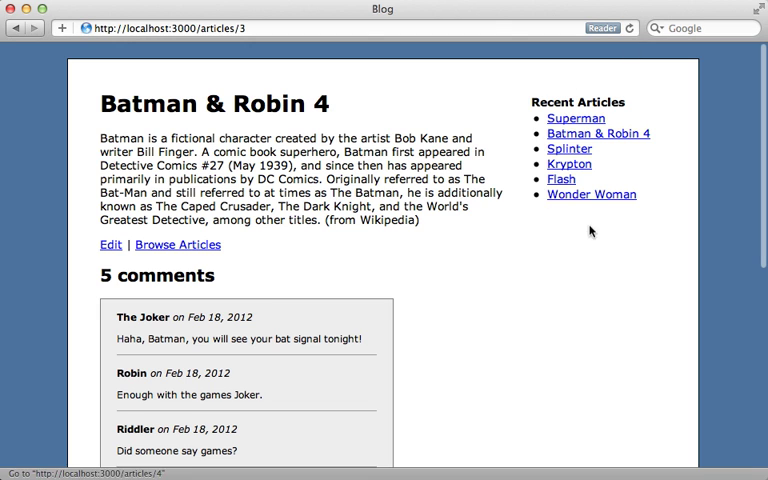
mouse_move(458, 170)
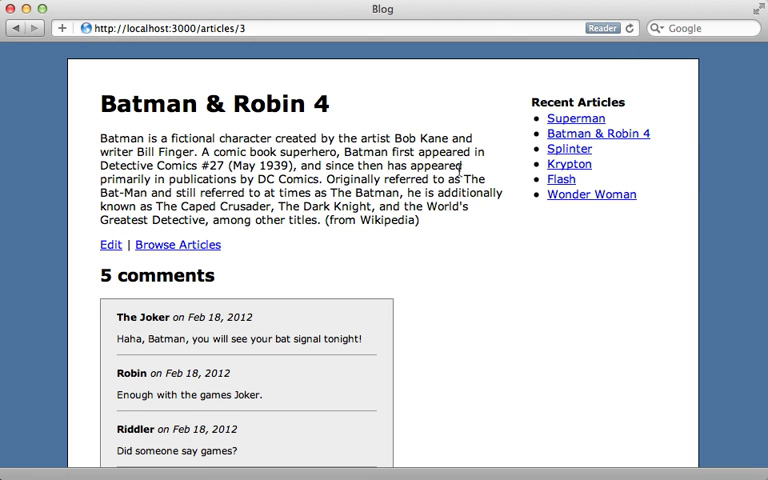
- Edit the article, rename it to 'Batman & Robin 5', and update it
click(110, 244)
text(Batman & Robin 5)
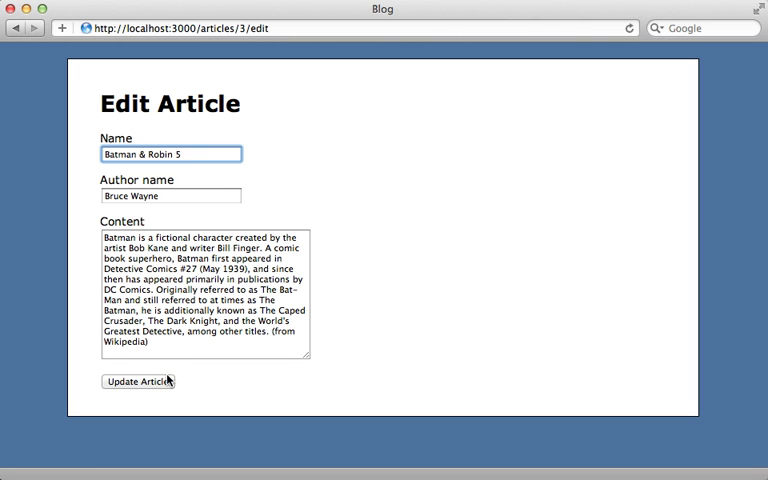
click(138, 381)
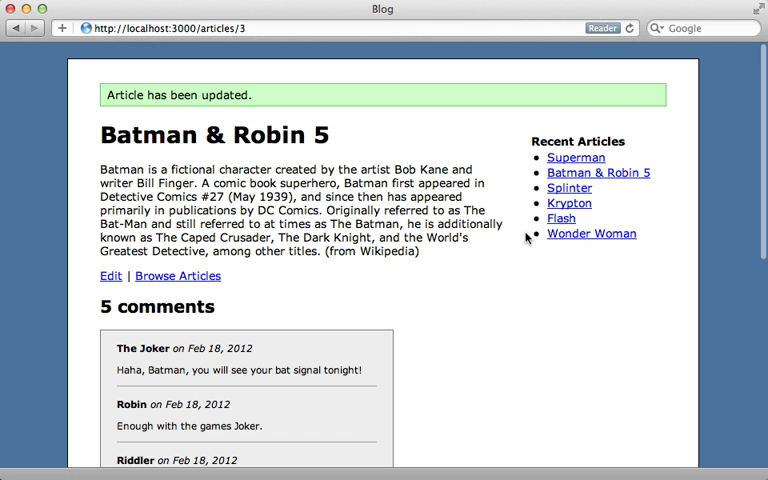
mouse_move(533, 263)
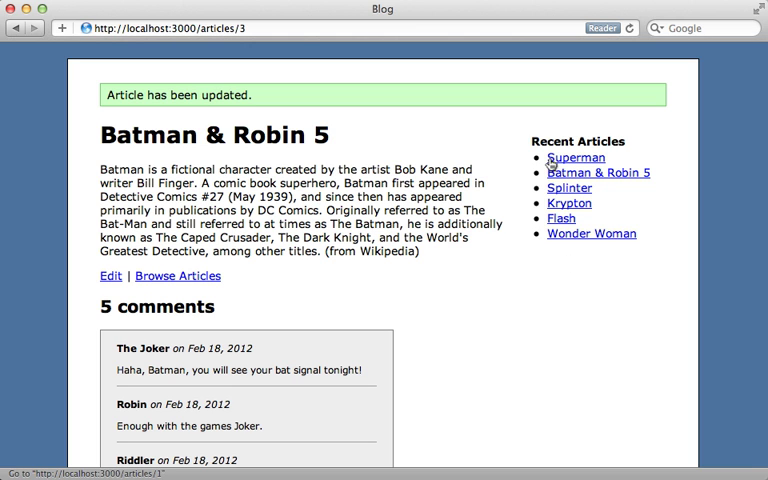
mouse_move(558, 190)
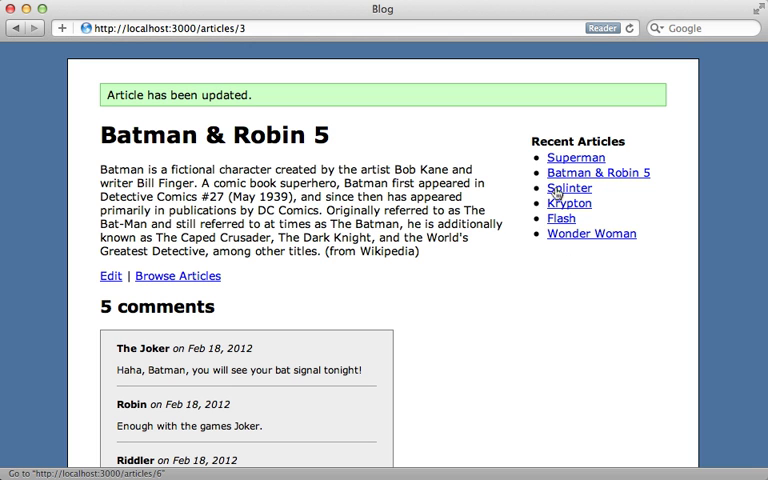
mouse_move(559, 225)
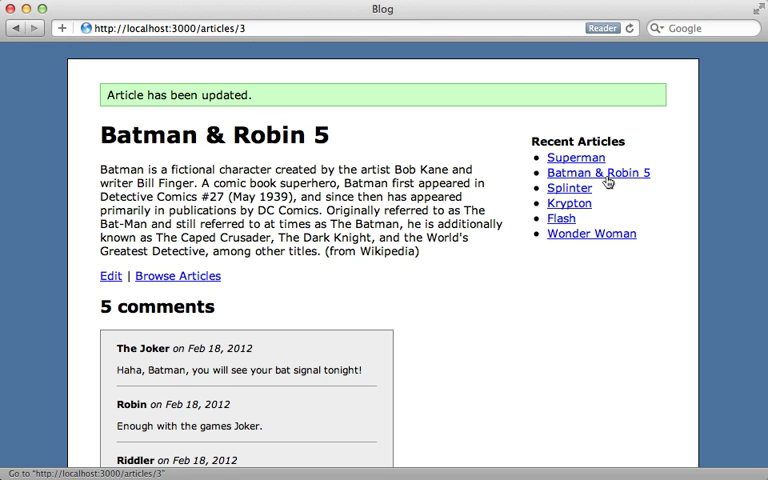
mouse_move(609, 182)
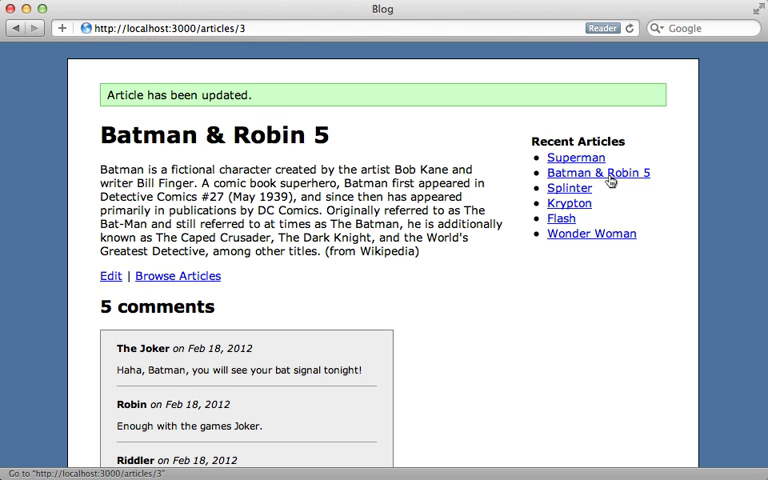
mouse_move(597, 153)
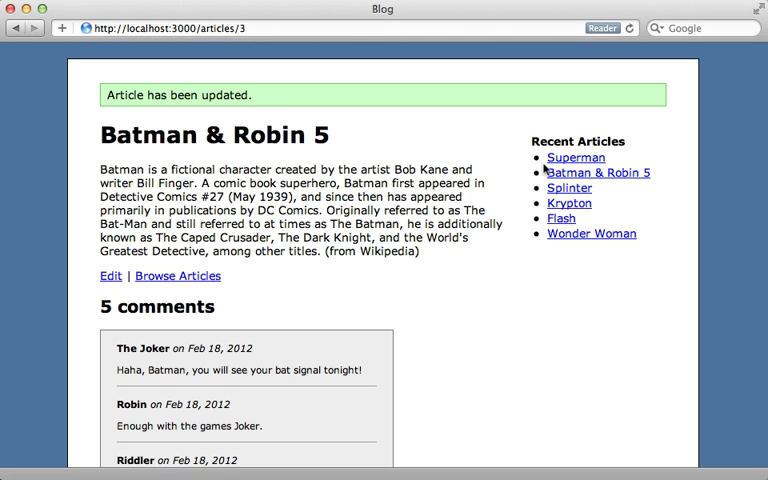
mouse_move(560, 135)
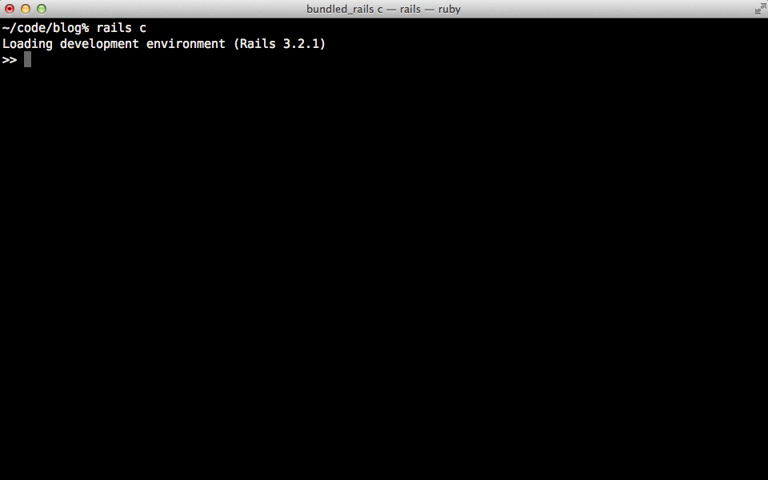
- Run Rails.cache.read('views/recent_articles') in the Rails console to show the cached fragment
text(Rails.)
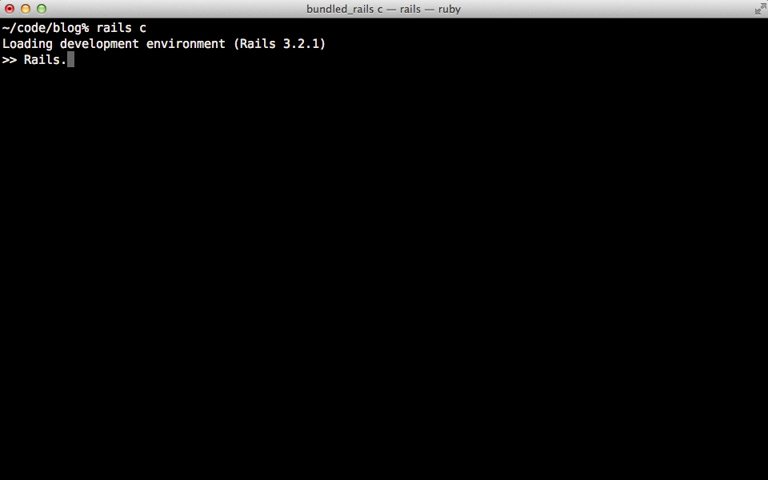
text(cache)
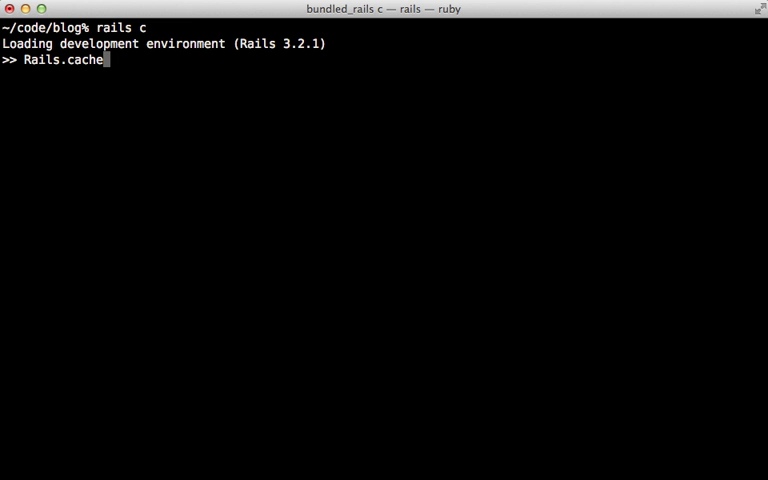
text(.read)
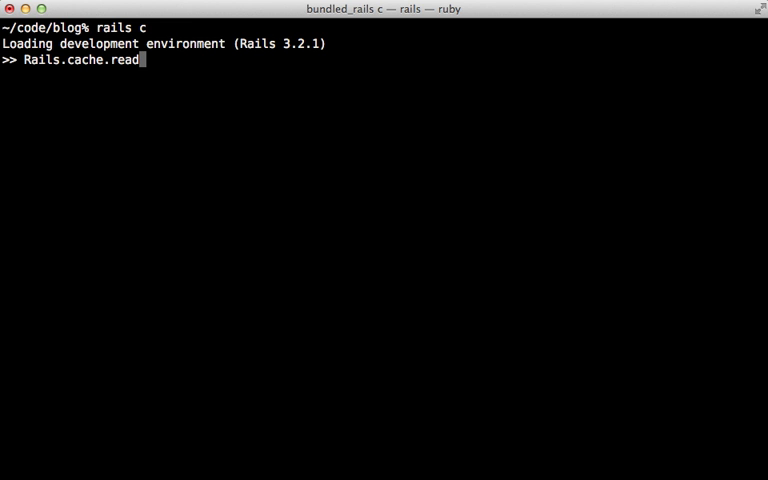
text((')
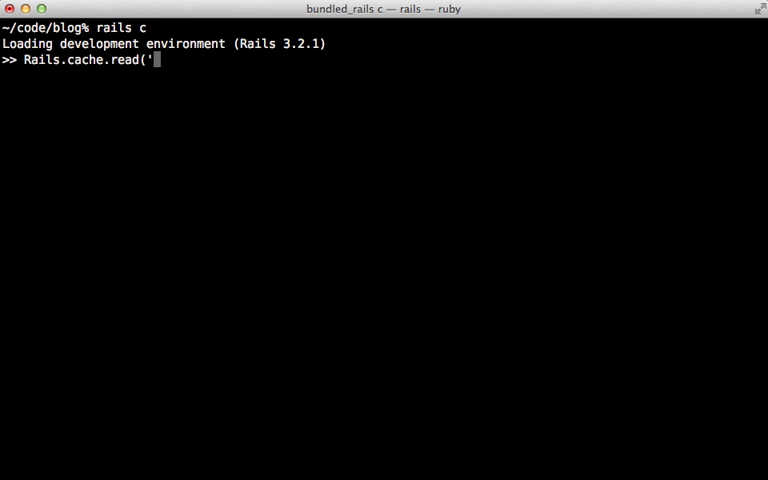
text(views/)
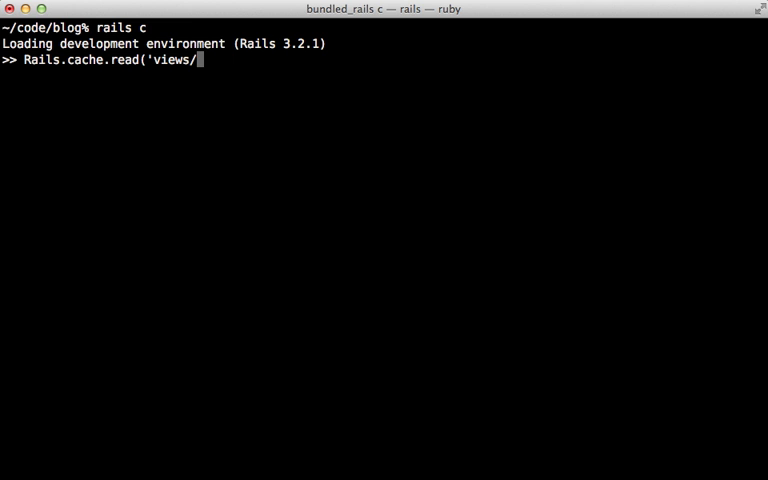
text(recent_articles)
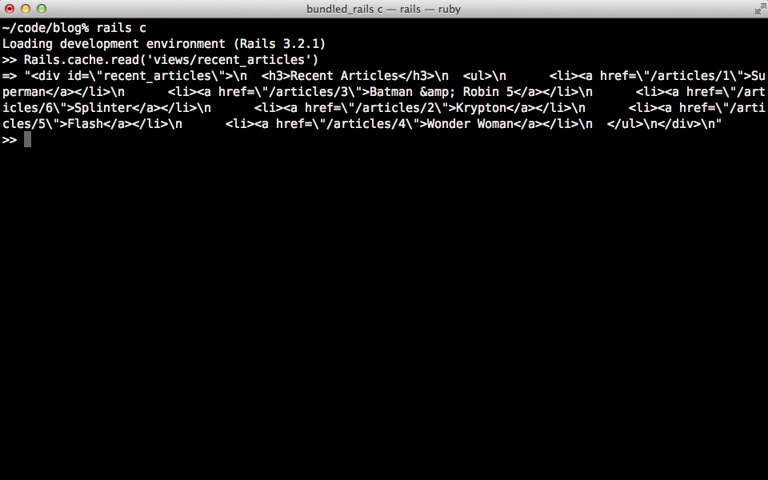
text(Rails.cach)
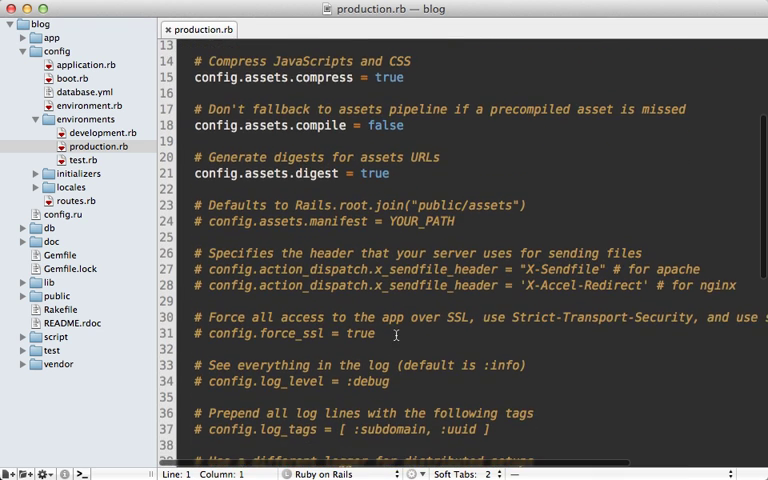
- Scroll production.rb to config.cache_store and select the mem_cache_store value
scroll(down, 3)
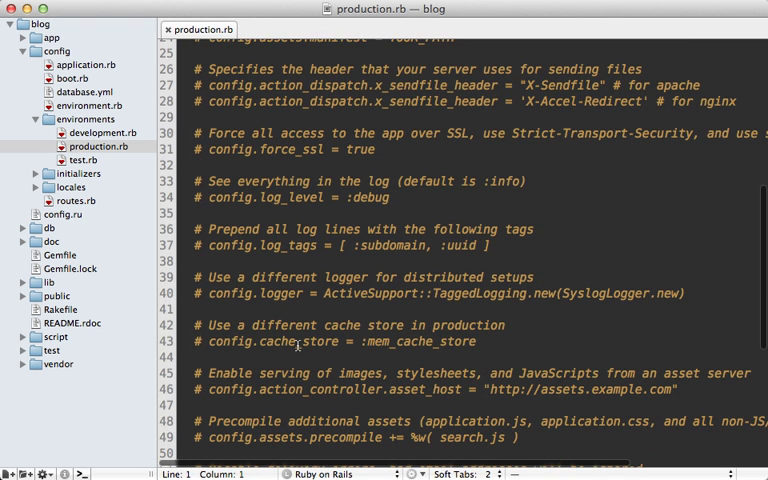
double_click(426, 341)
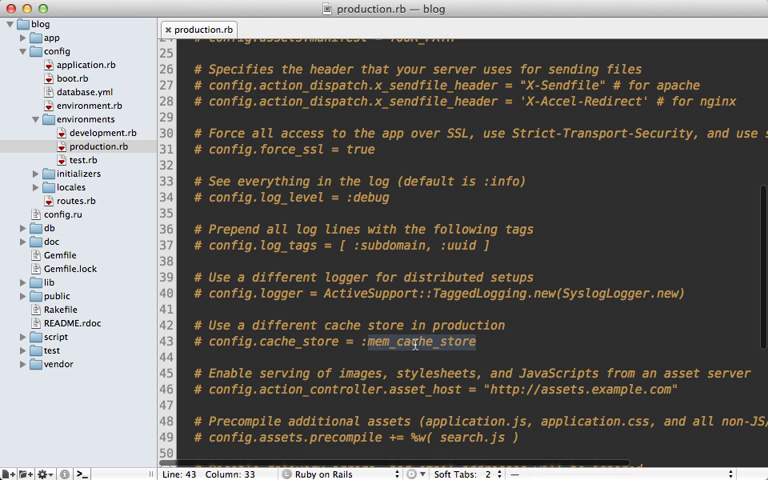
double_click(413, 341)
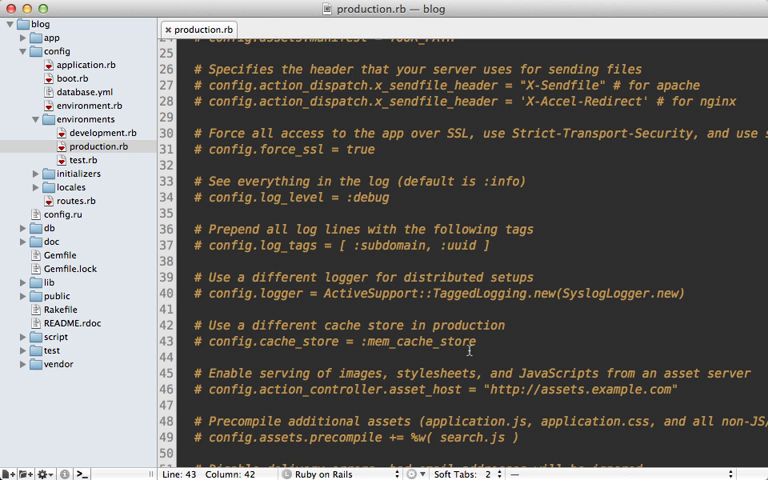
mouse_move(462, 352)
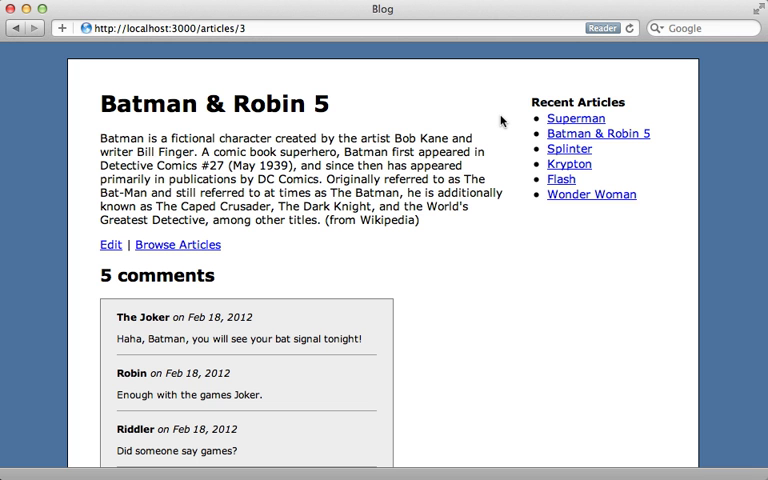
mouse_move(489, 116)
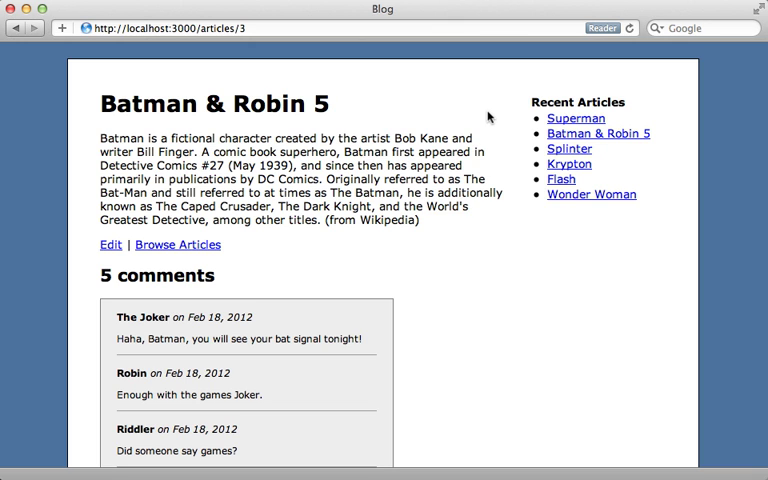
mouse_move(480, 110)
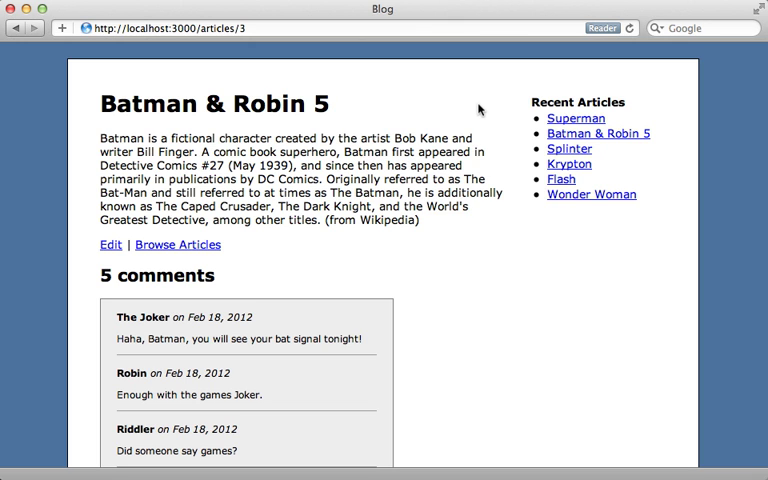